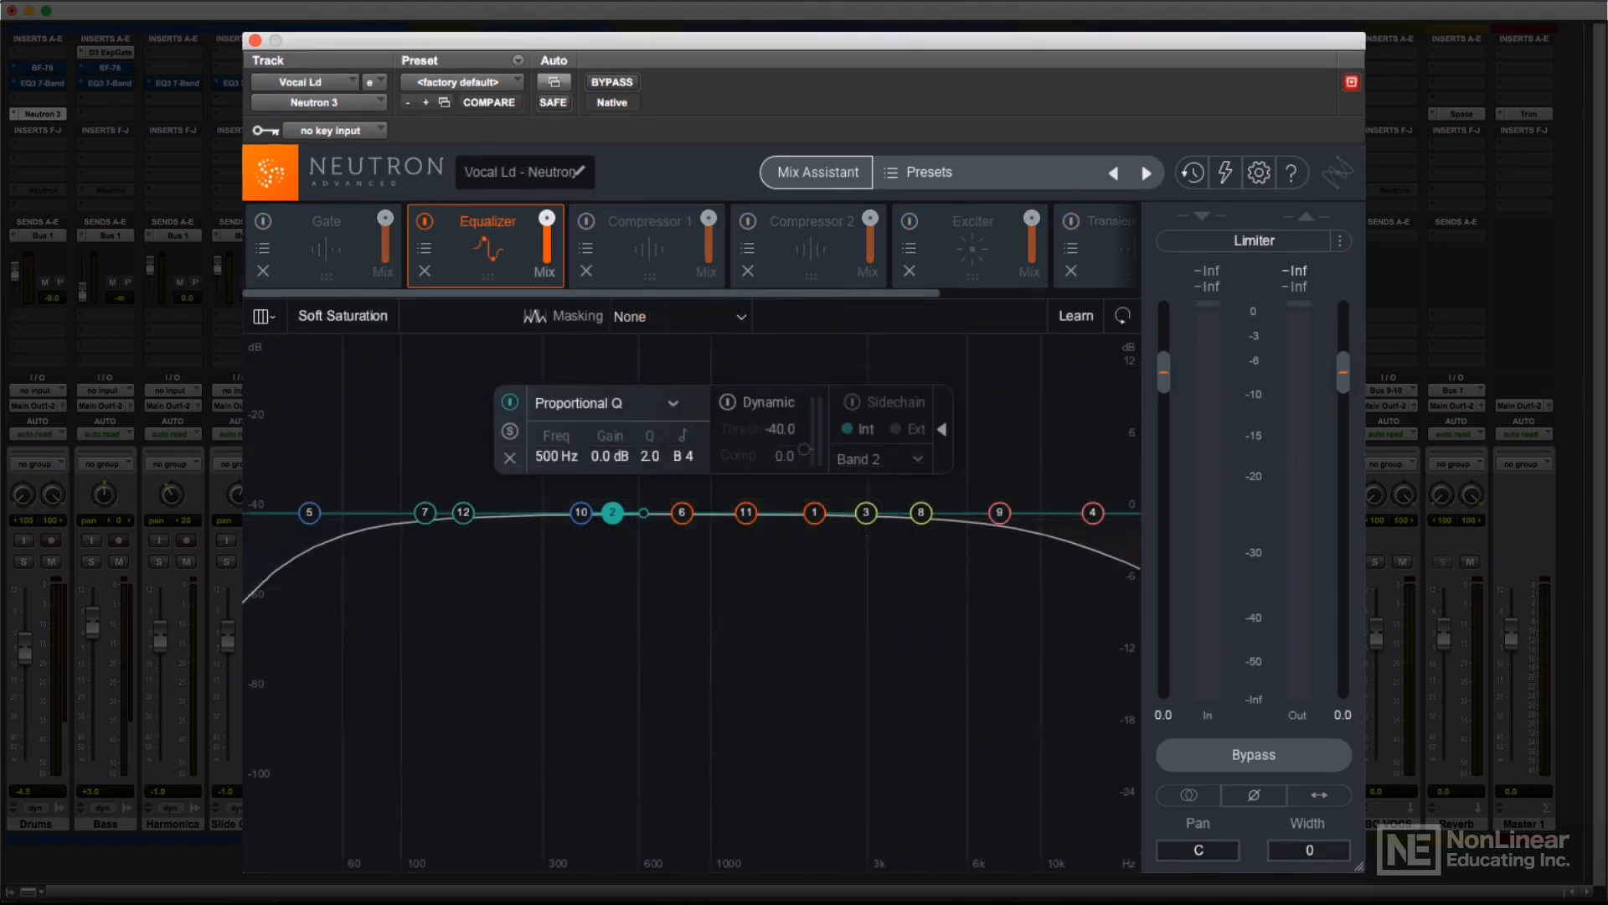
Step: Show Compressor 1 on the Drums track, review the Options dialog and close it with Ok
left_click(647, 220)
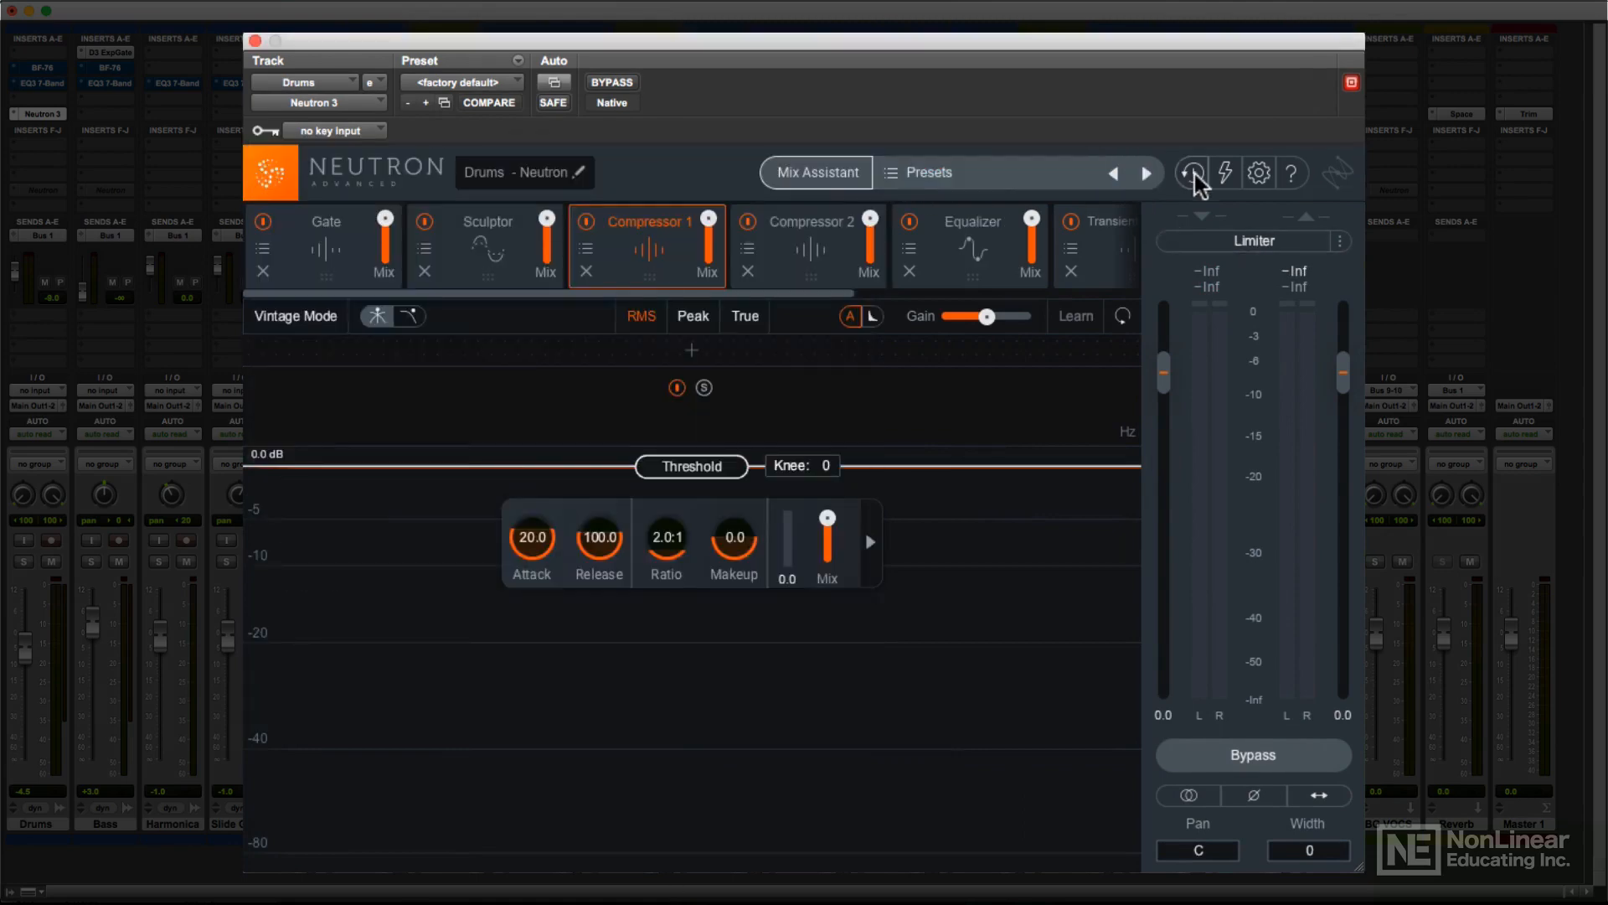
left_click(1258, 173)
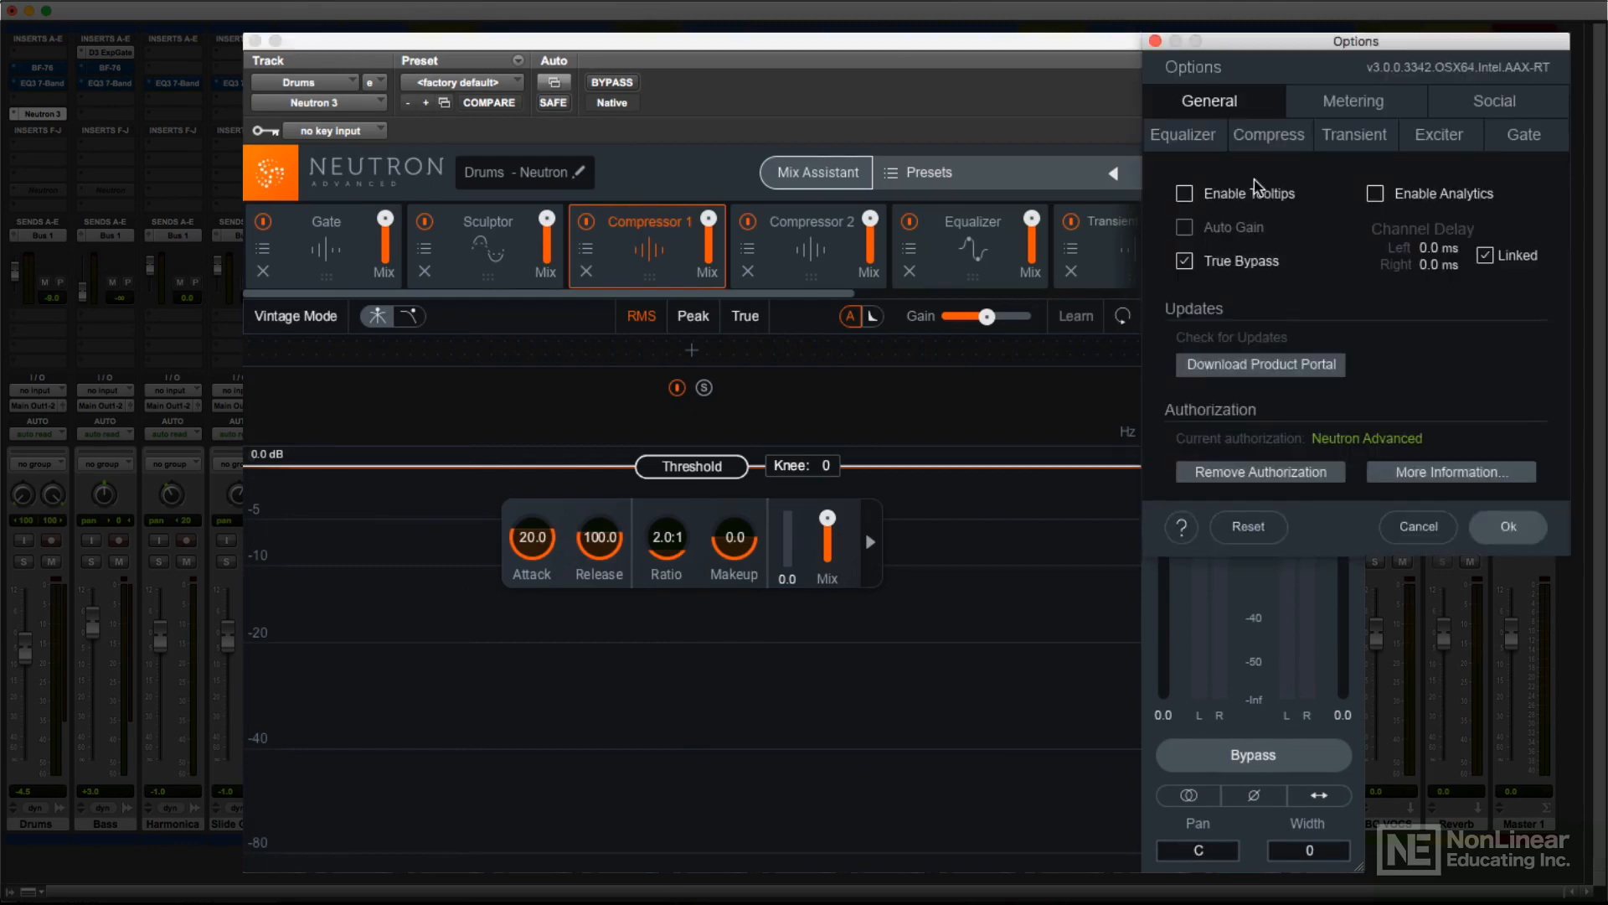
left_click(1417, 526)
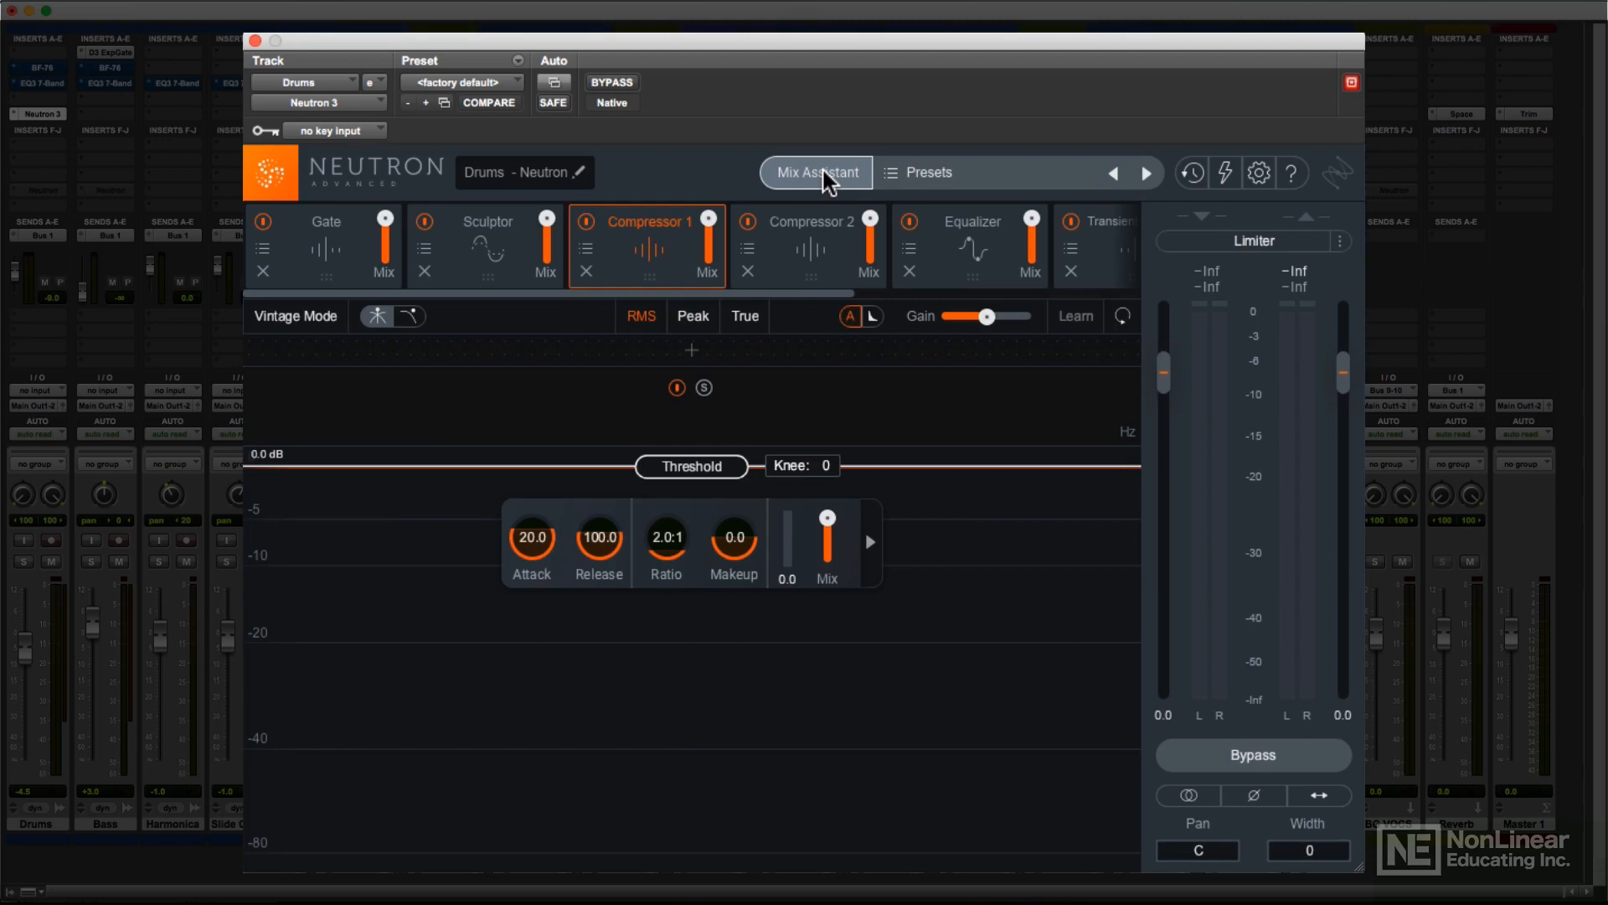
left_click(815, 171)
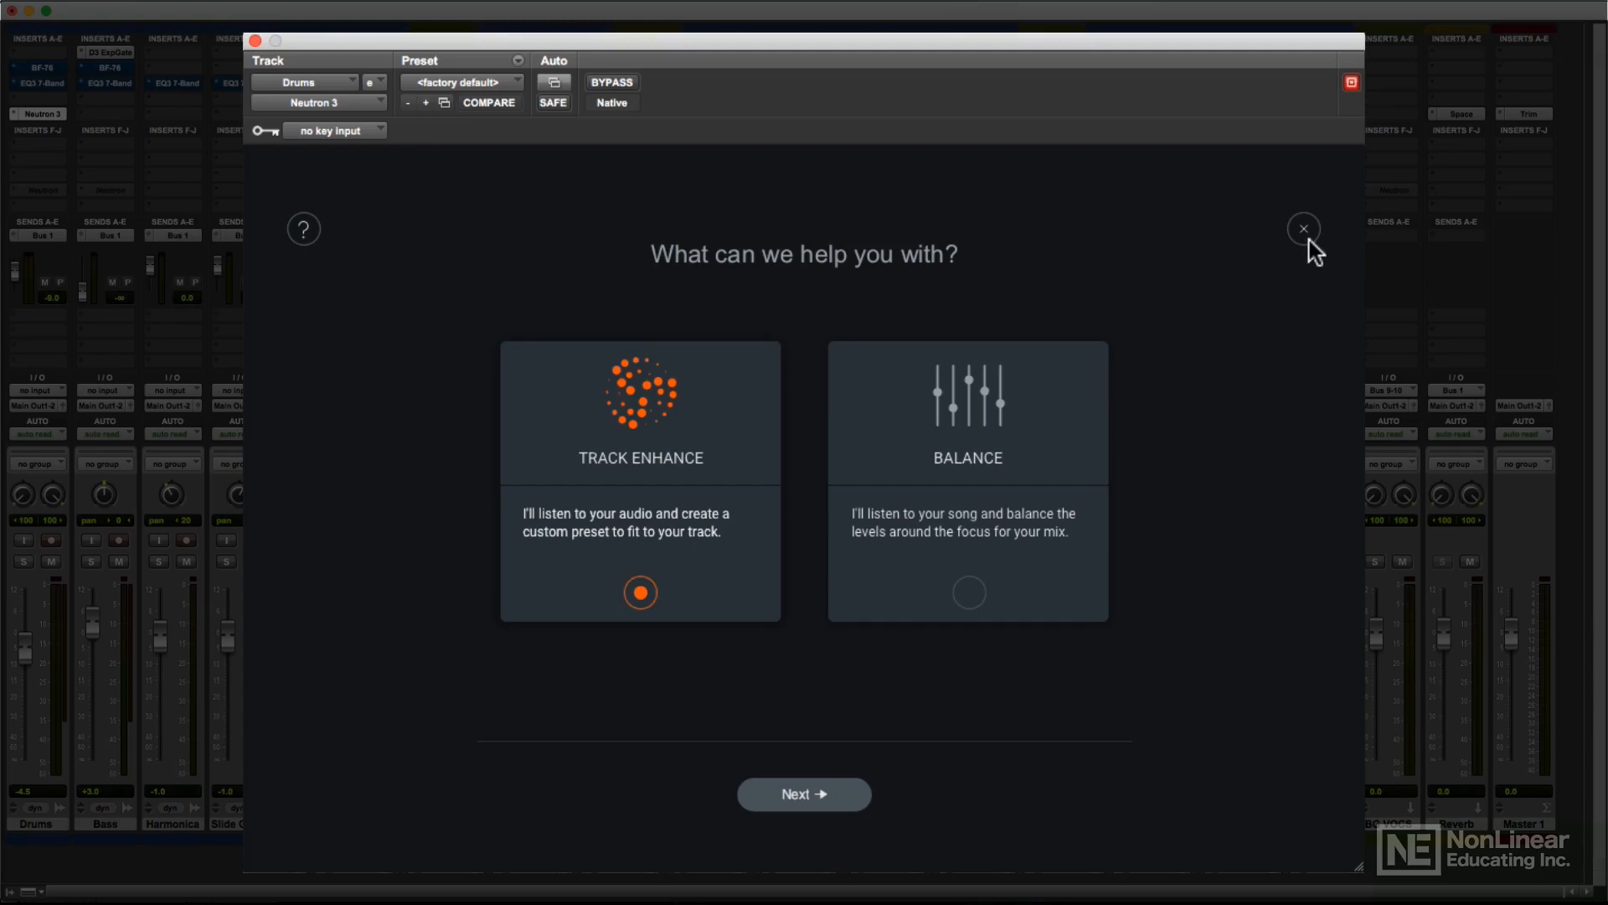
left_click(1303, 228)
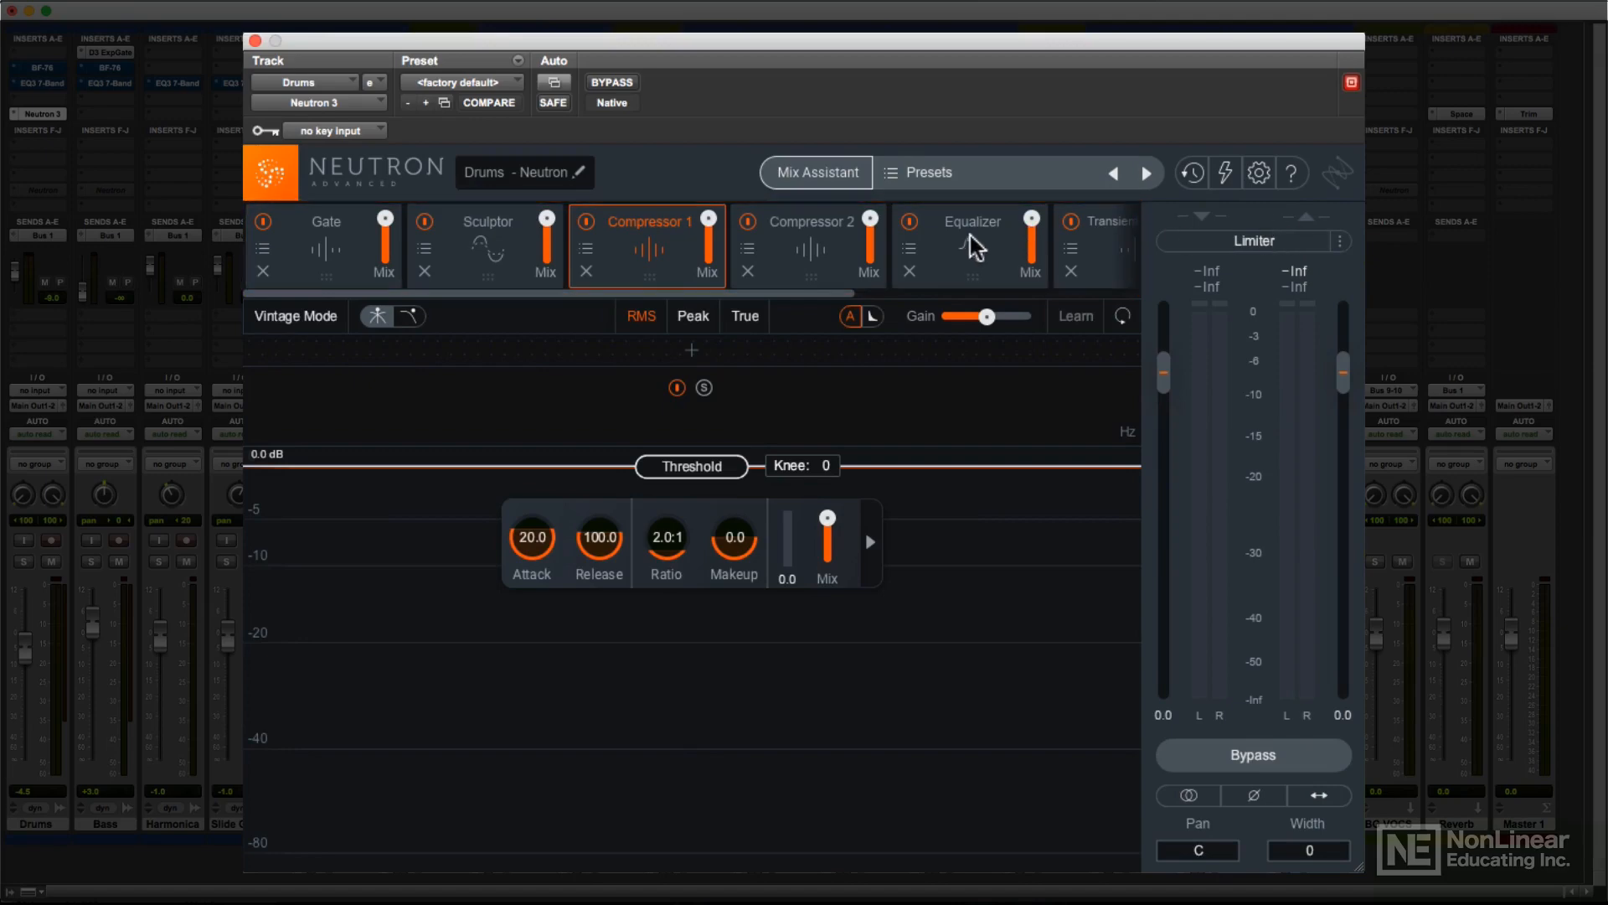
Step: Browse the Exciter, Sculptor and Compressor 1 controls, then remove Compressor 1 from the chain
left_click(810, 221)
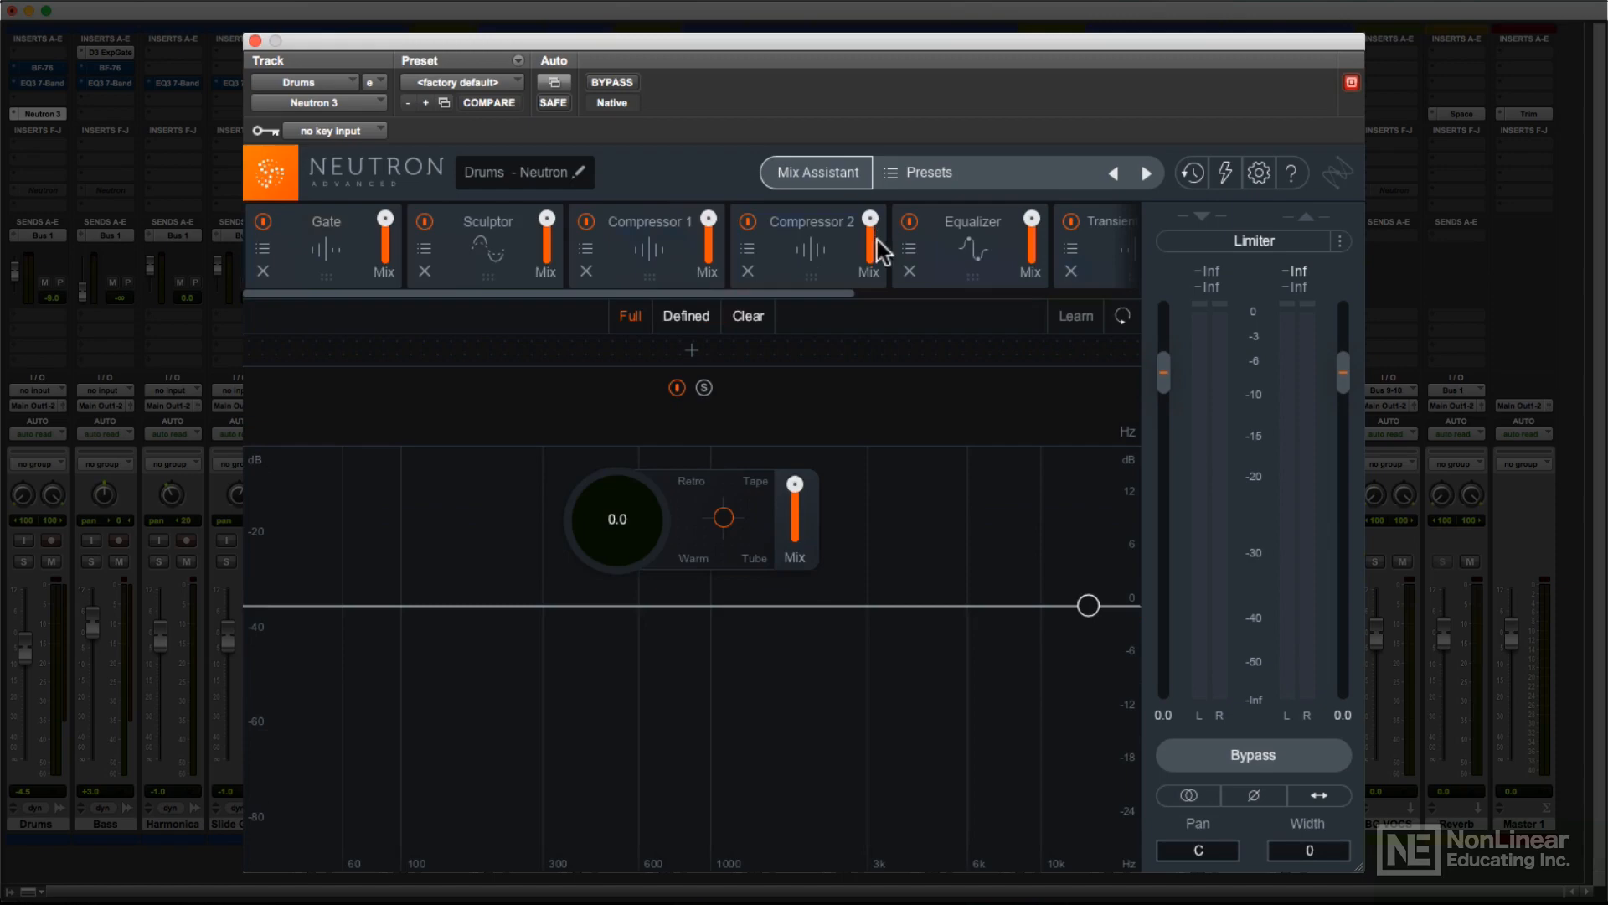
left_click(487, 246)
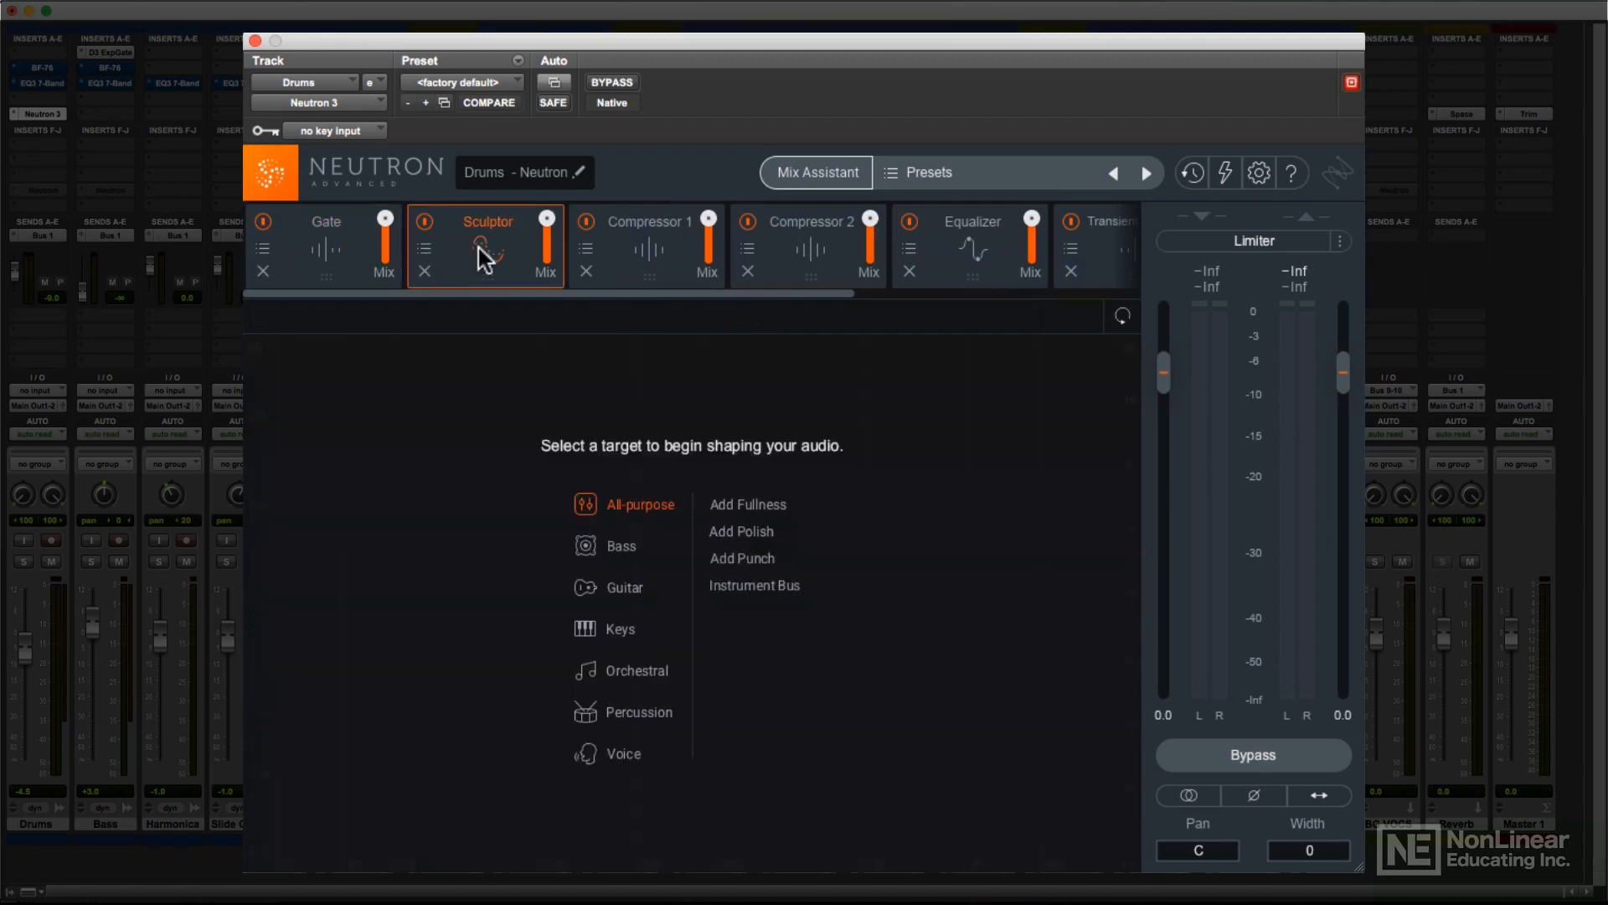
left_click(647, 221)
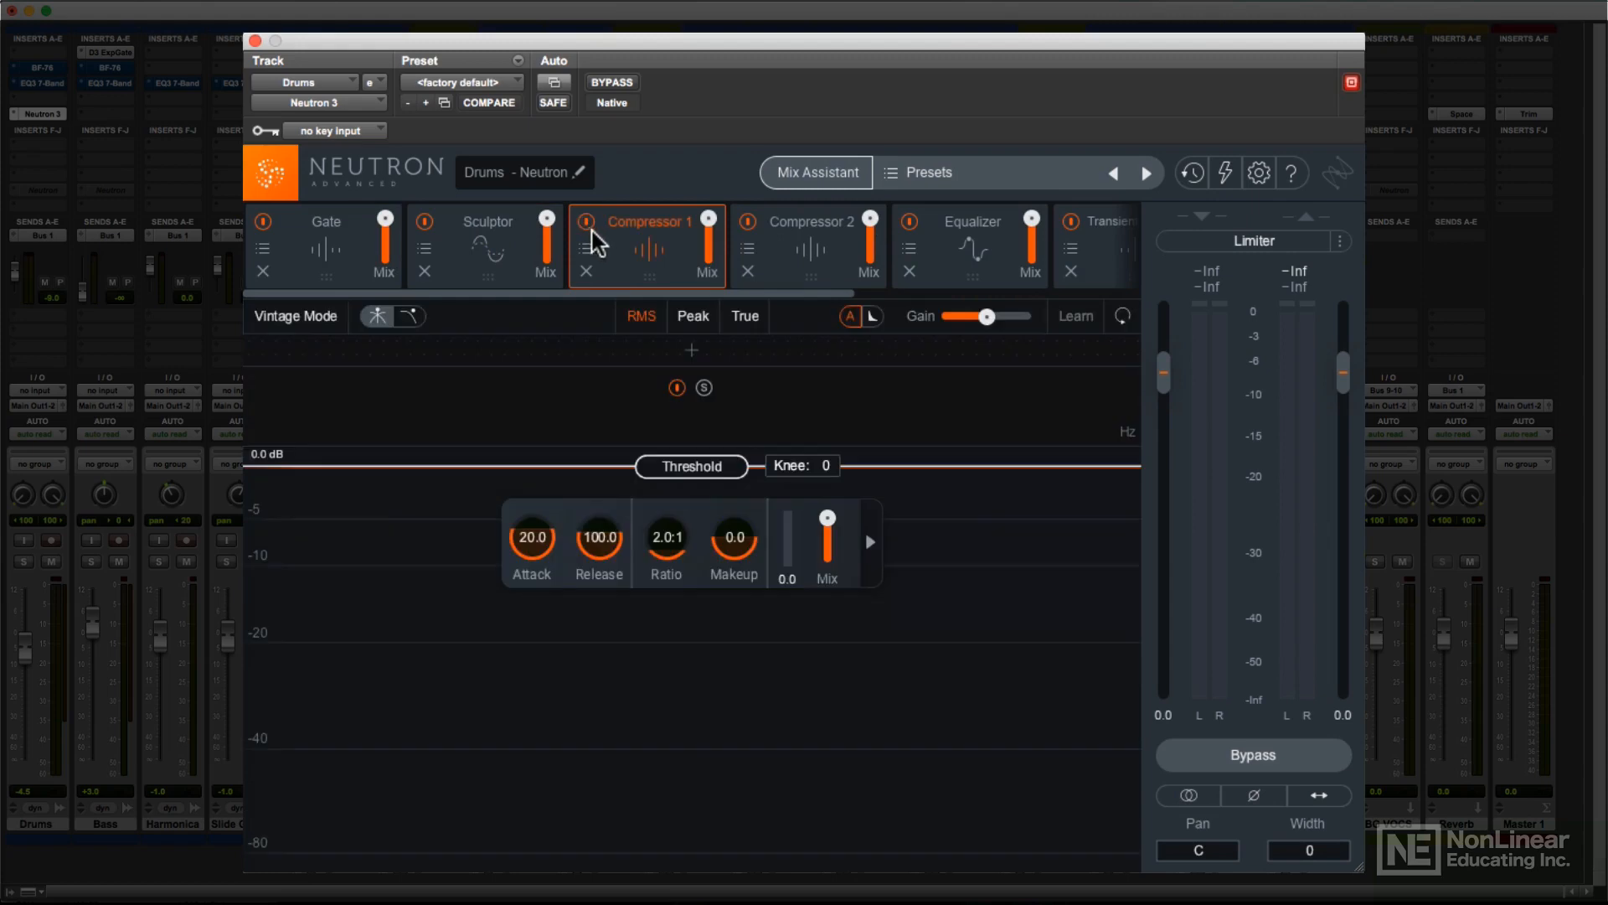
left_click(816, 171)
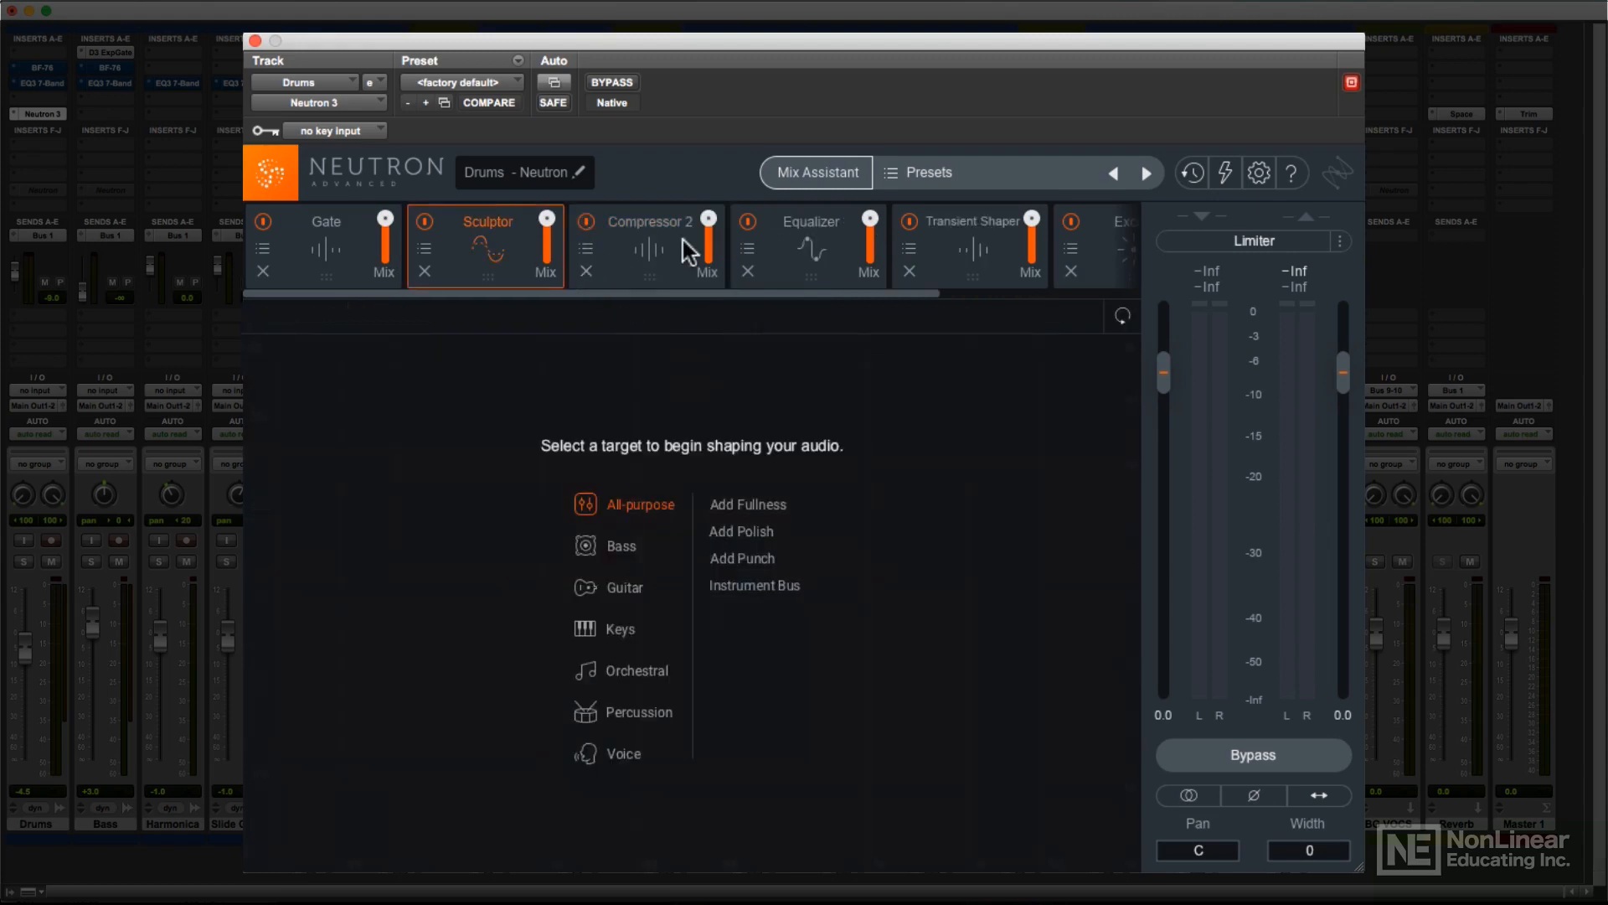
left_click(651, 221)
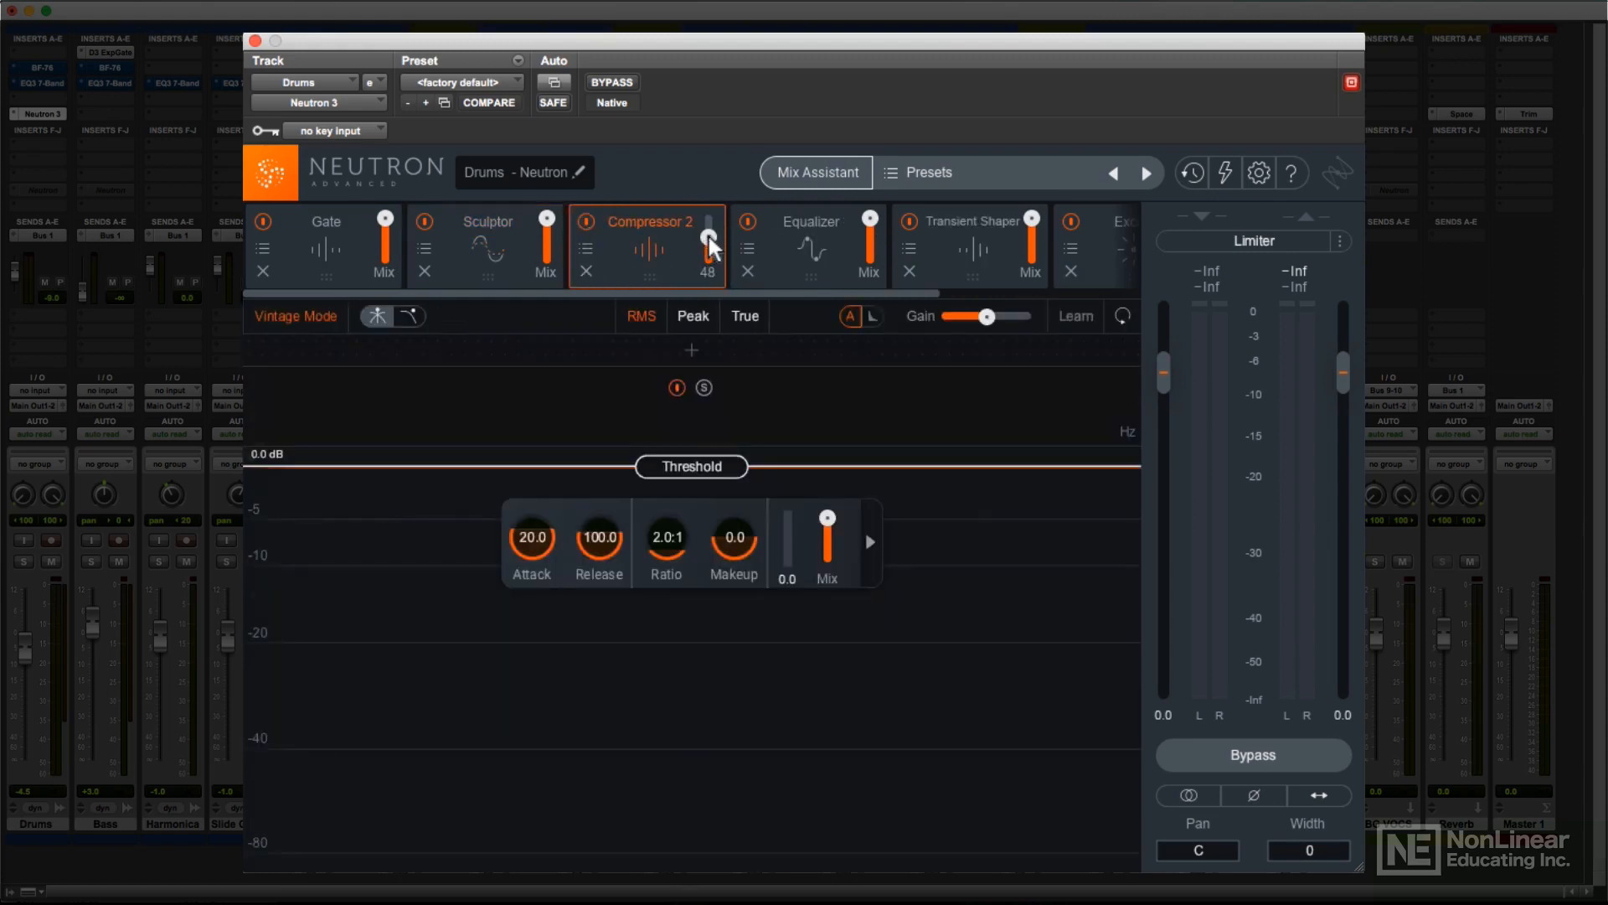
Step: Check the Gate preset list, place the Equalizer before Compressor 2 and re-add Compressor 1
left_click(263, 248)
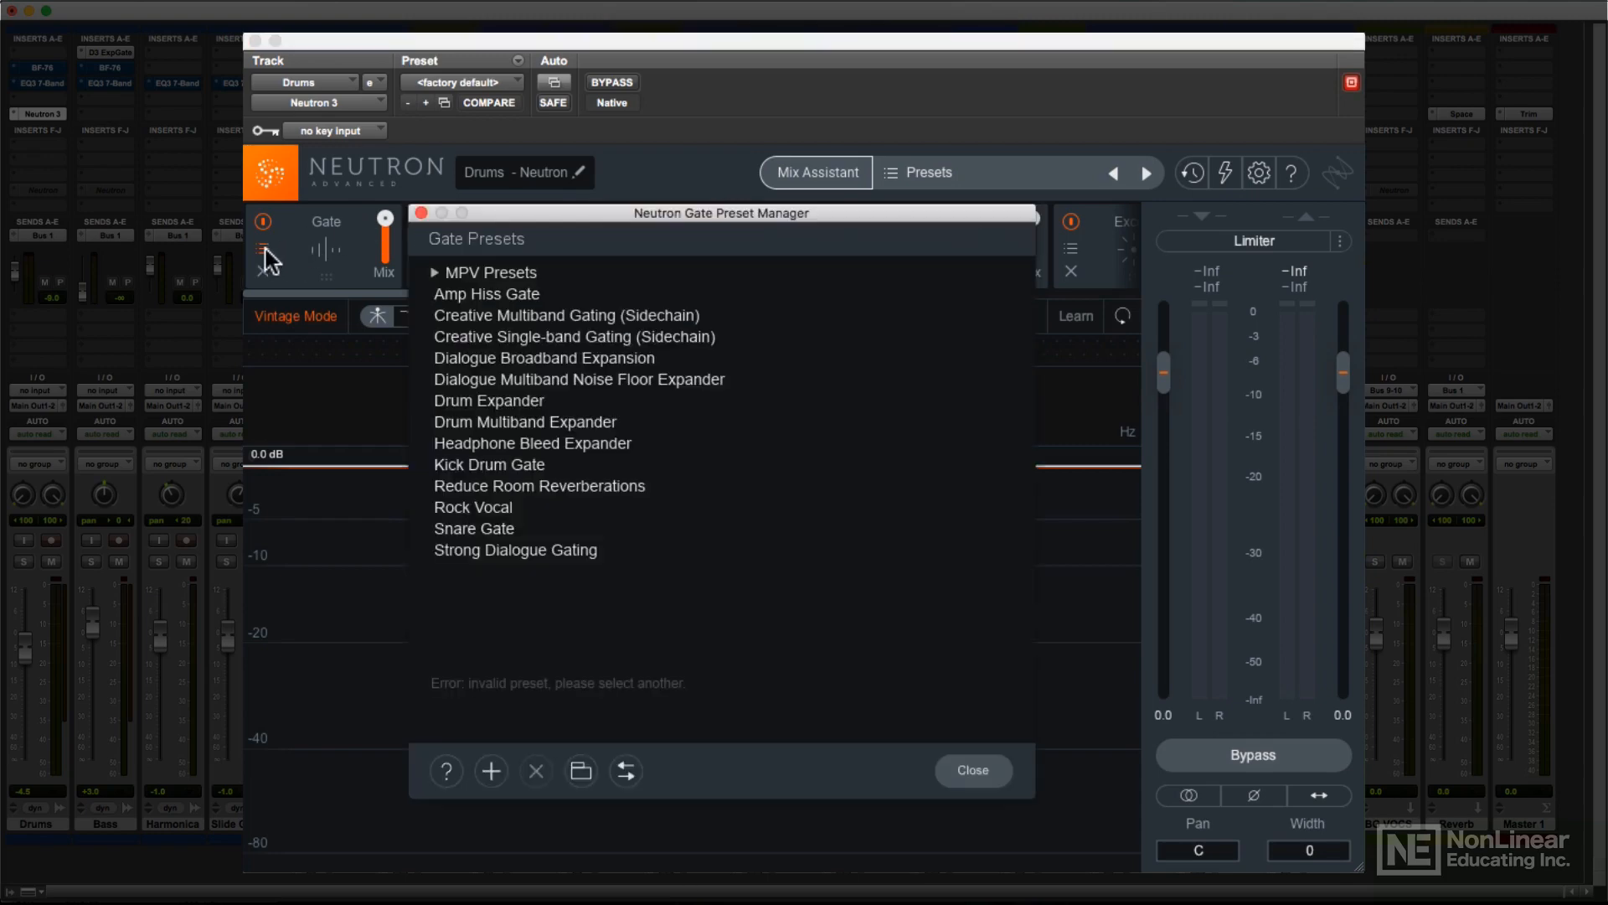
left_click(970, 769)
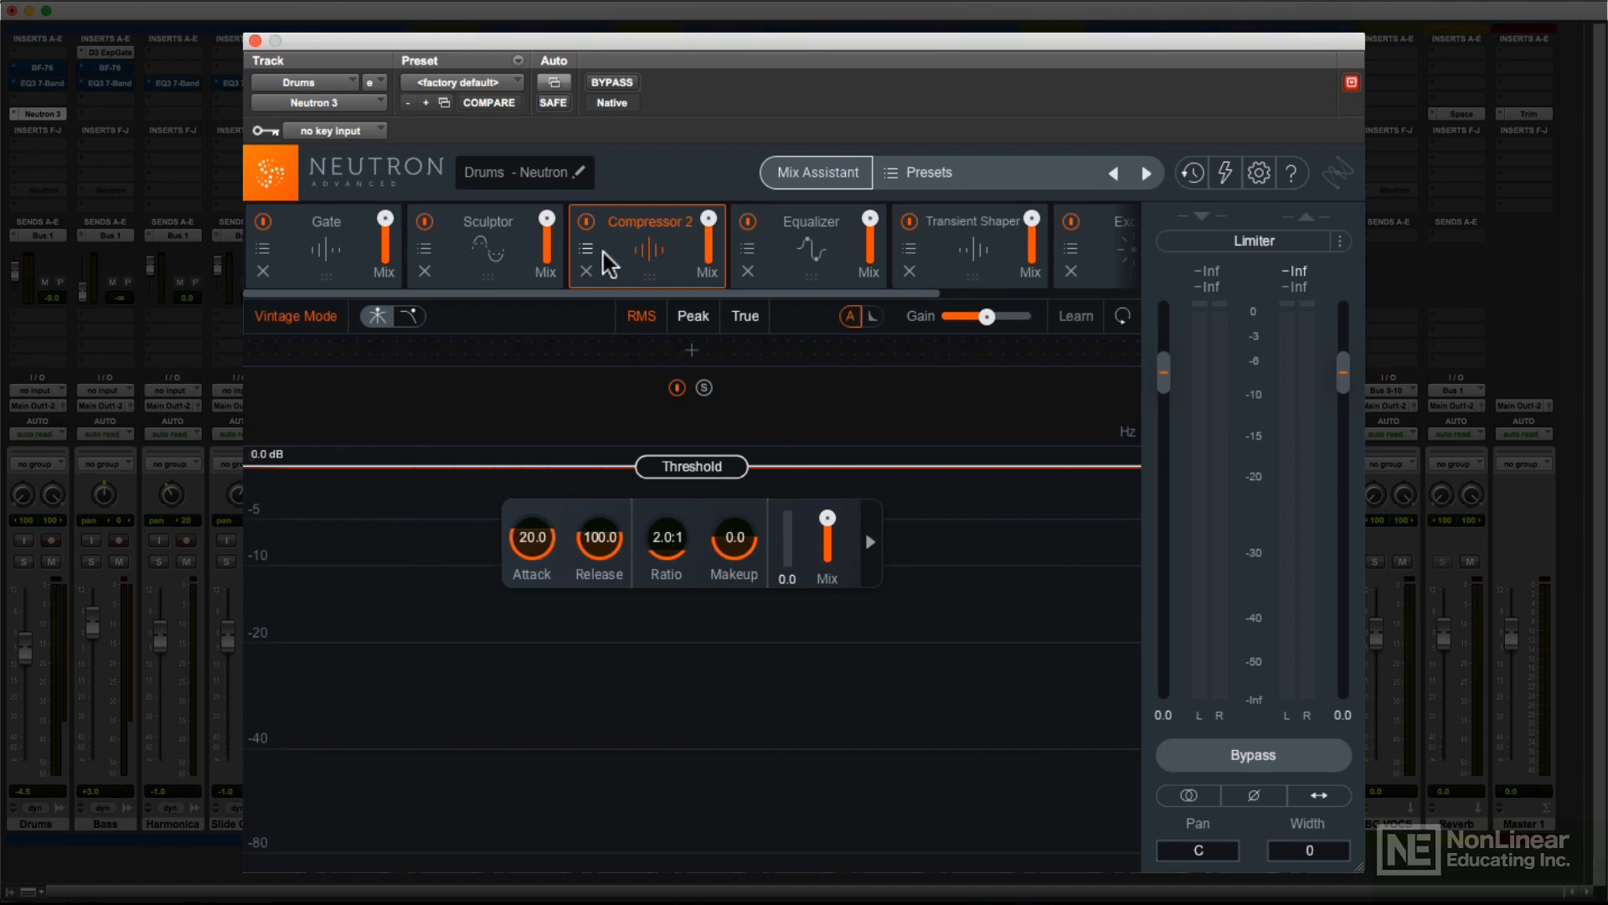
left_click(649, 246)
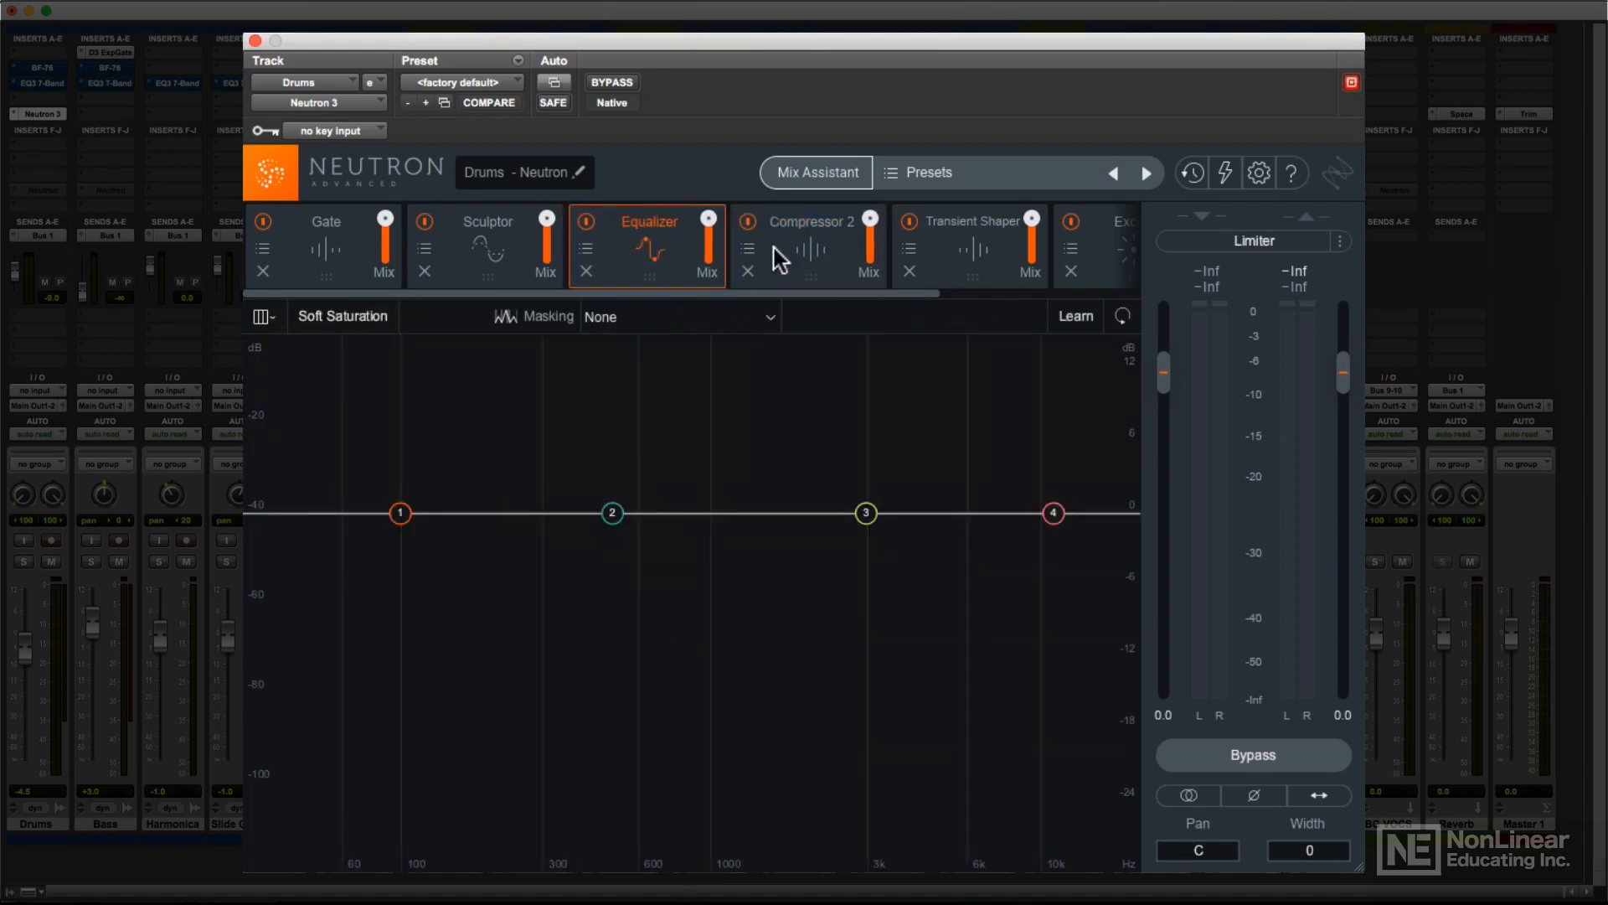
left_click(1035, 246)
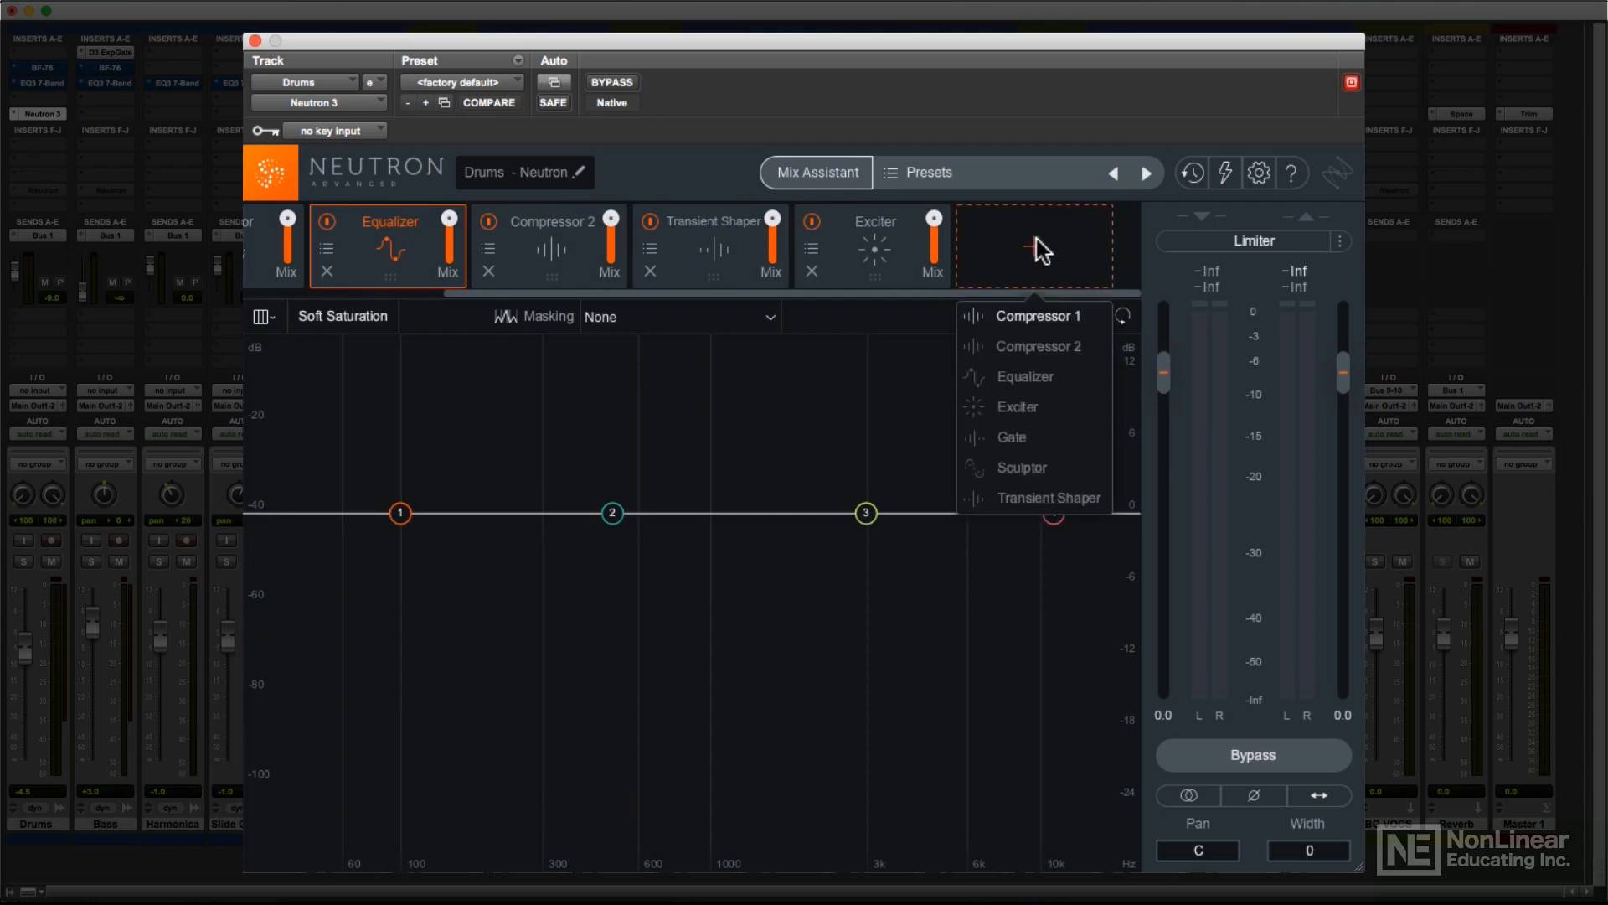
left_click(1040, 315)
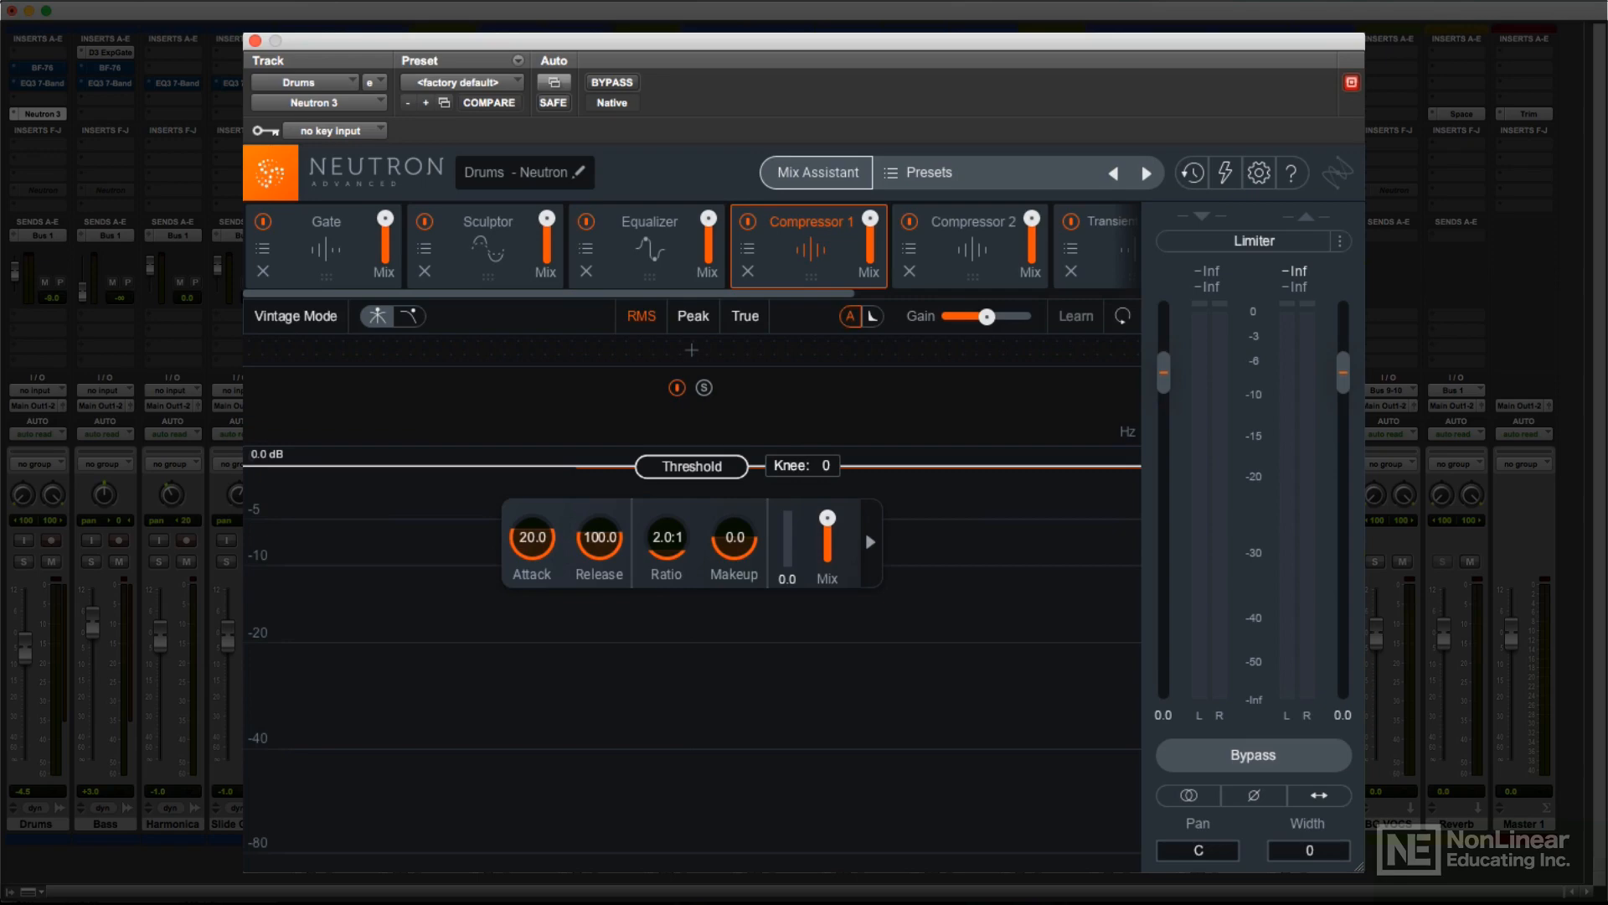
Step: Learn band crossovers on both compressors from the playing drums, nudging the upper one to about 16.7 kHz
left_click(1075, 317)
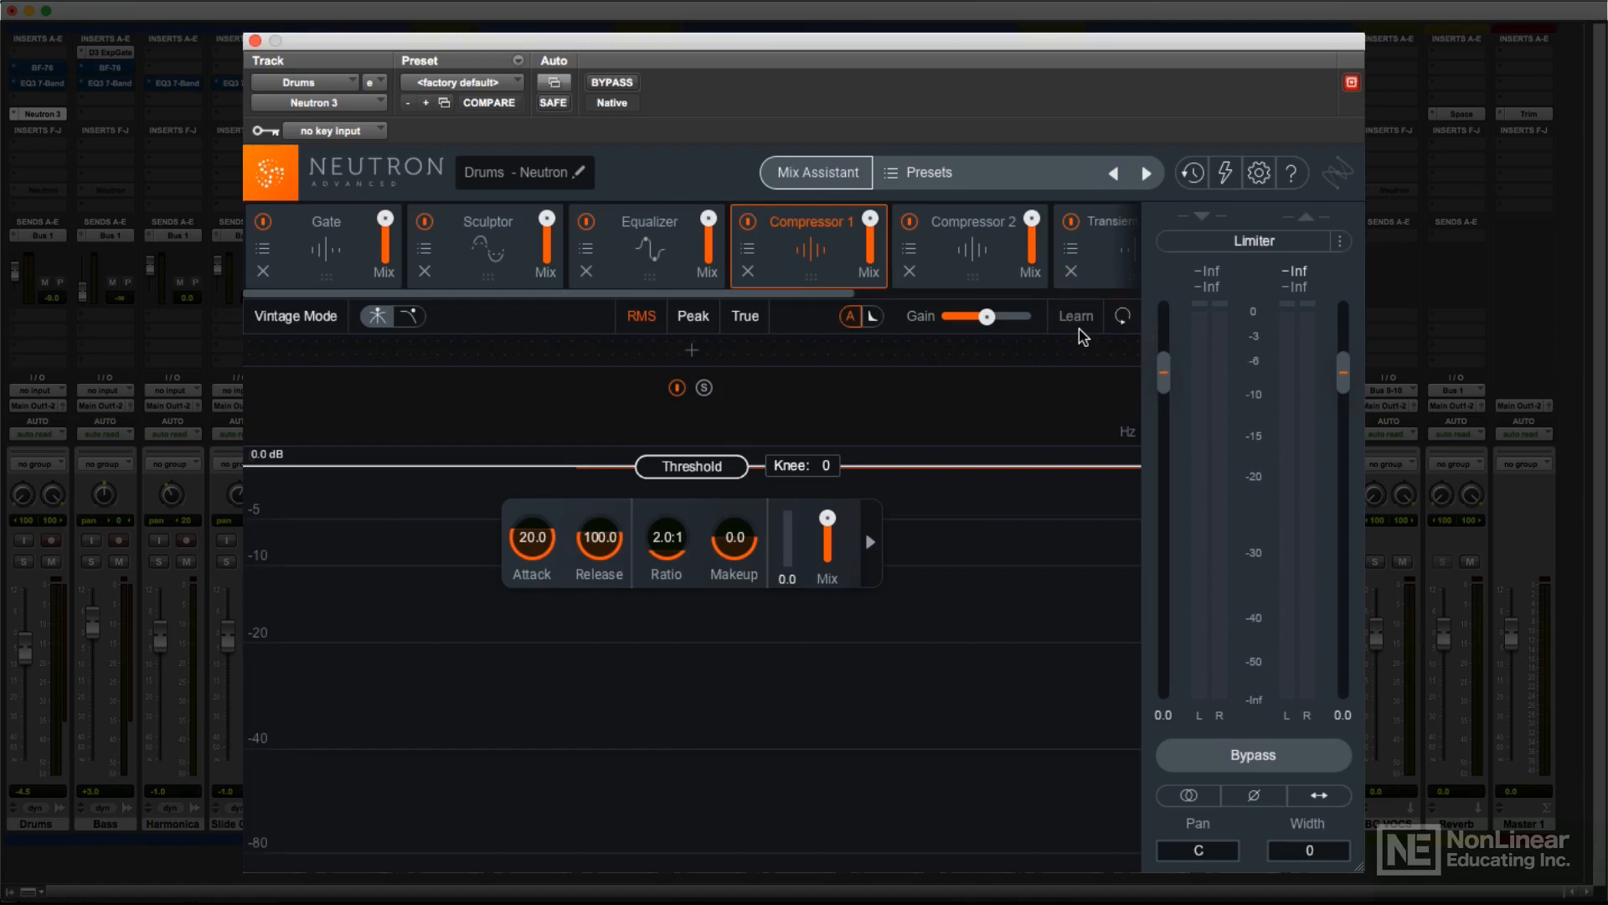
left_click(650, 245)
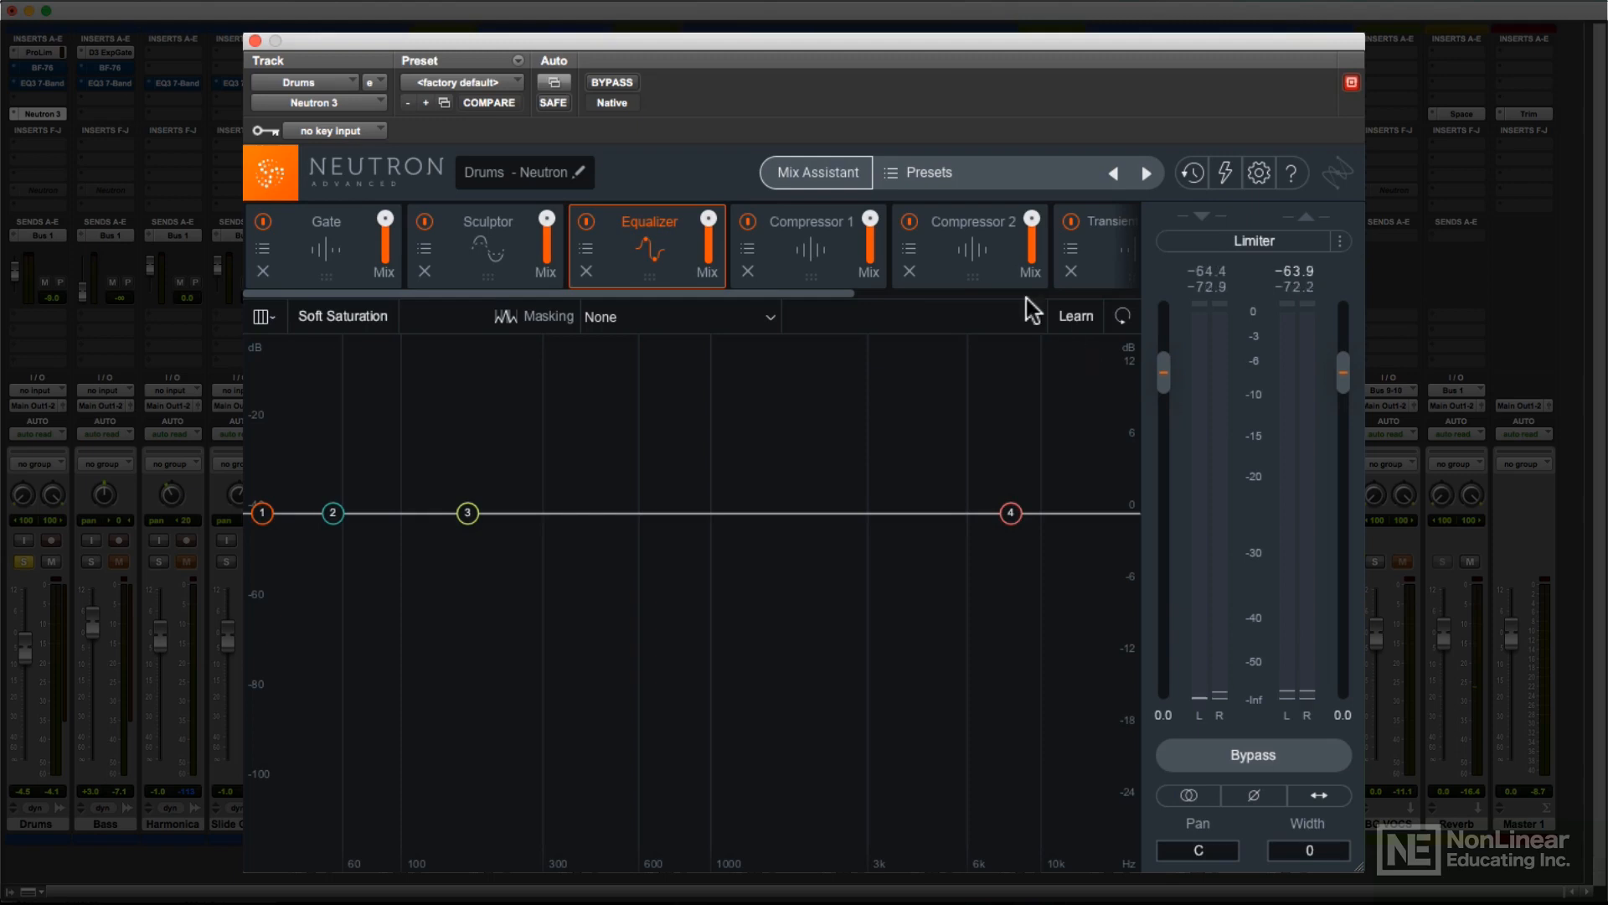
left_click(970, 221)
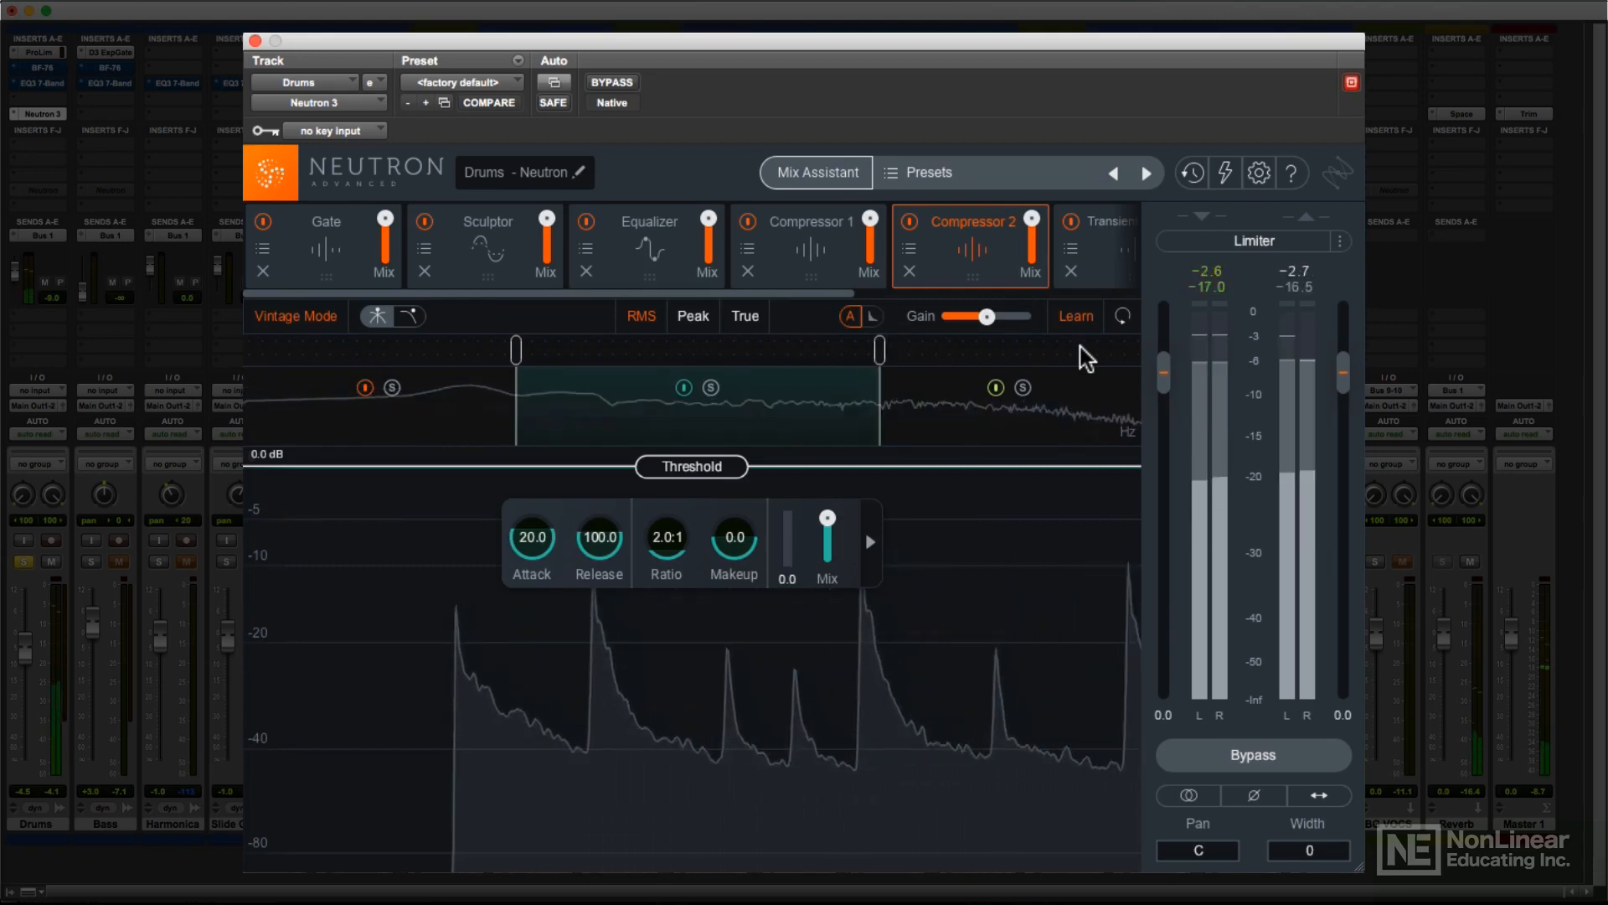
left_click_drag(879, 350, 917, 350)
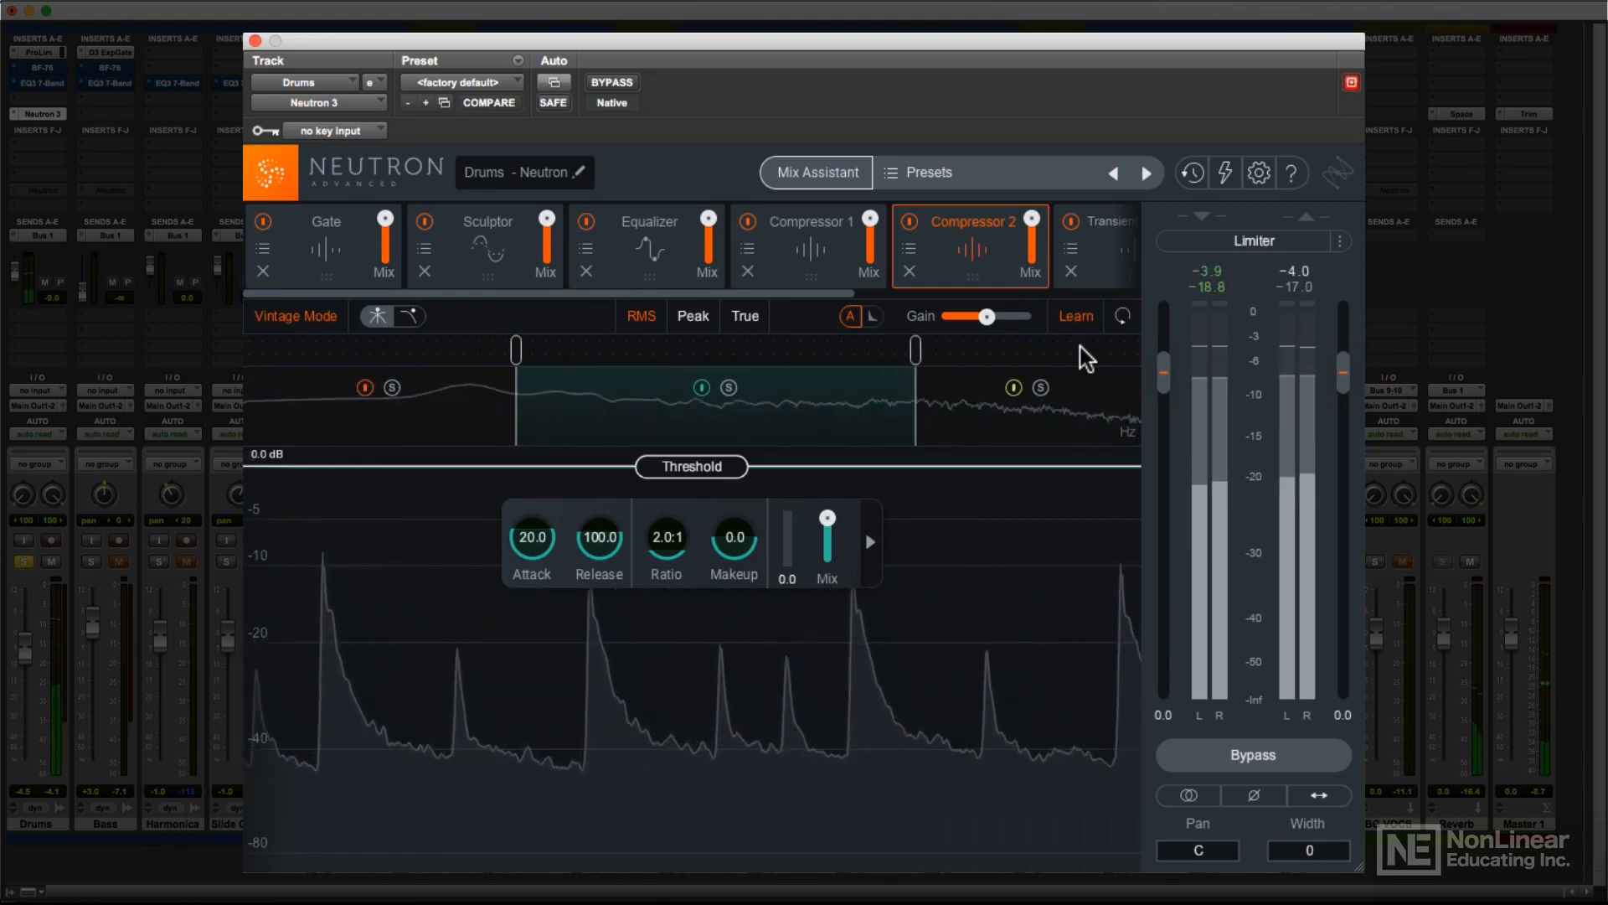
left_click_drag(917, 350, 965, 350)
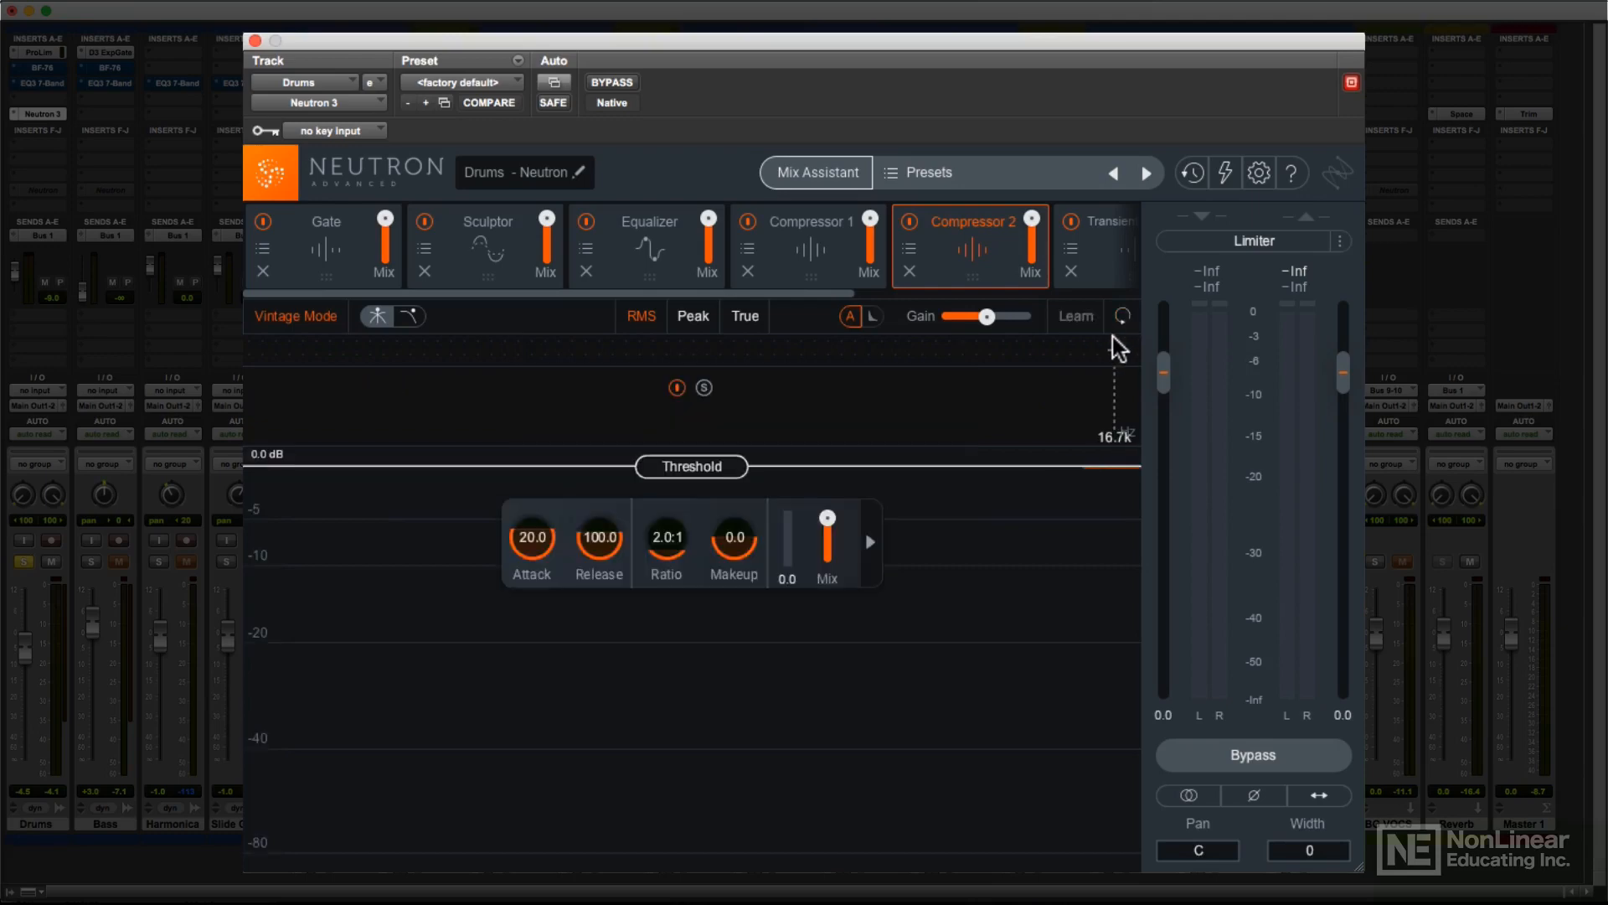
left_click(812, 221)
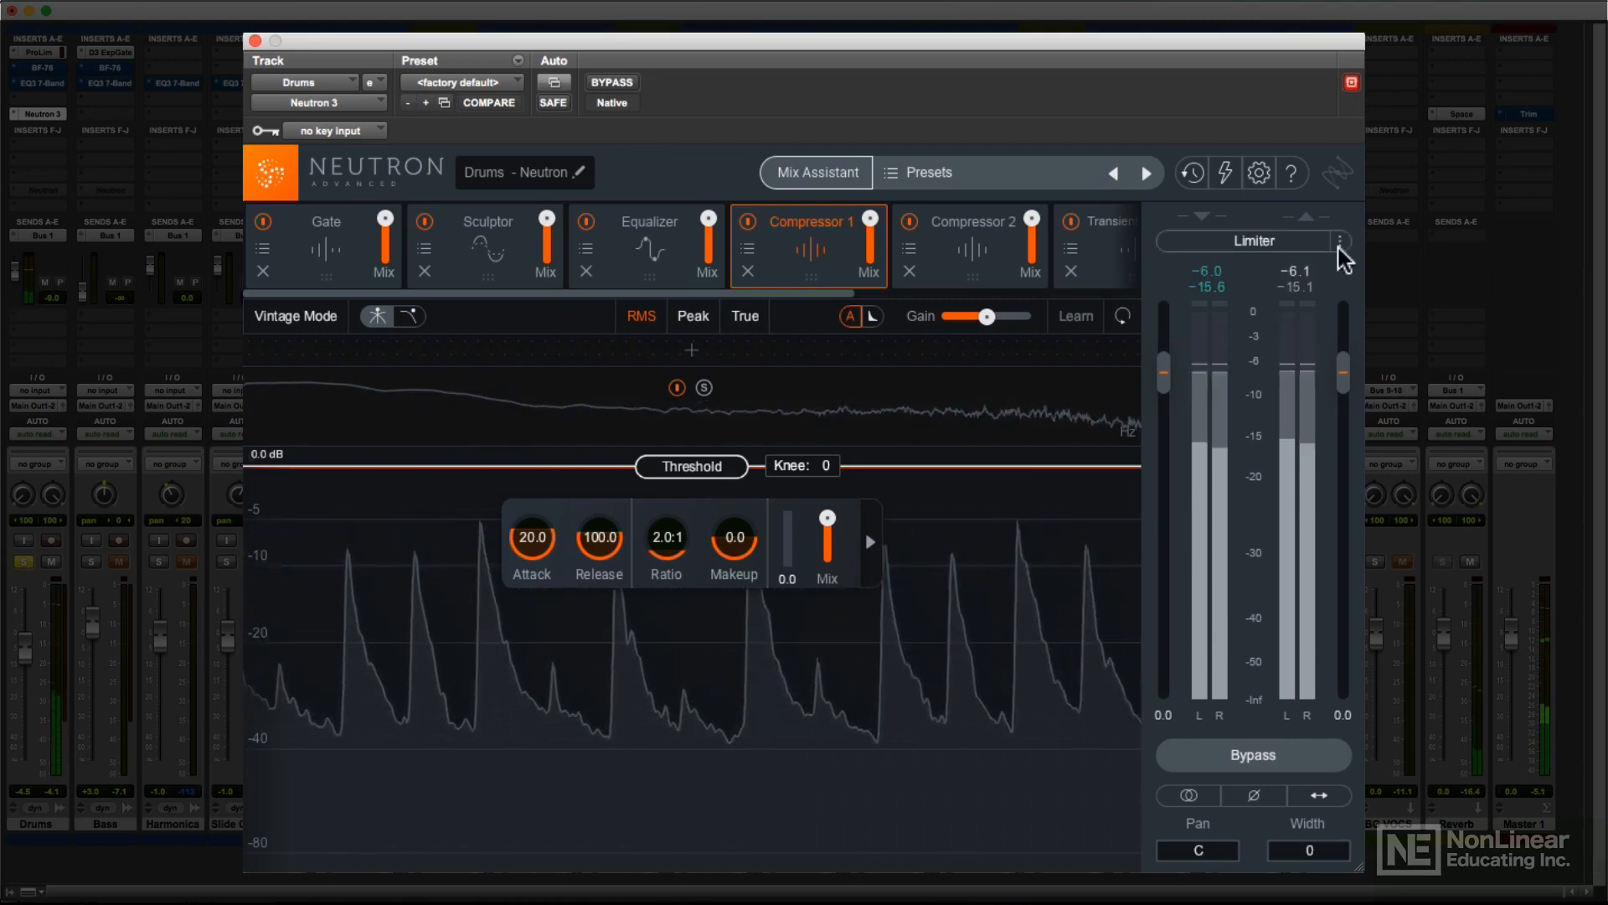
left_click(1340, 241)
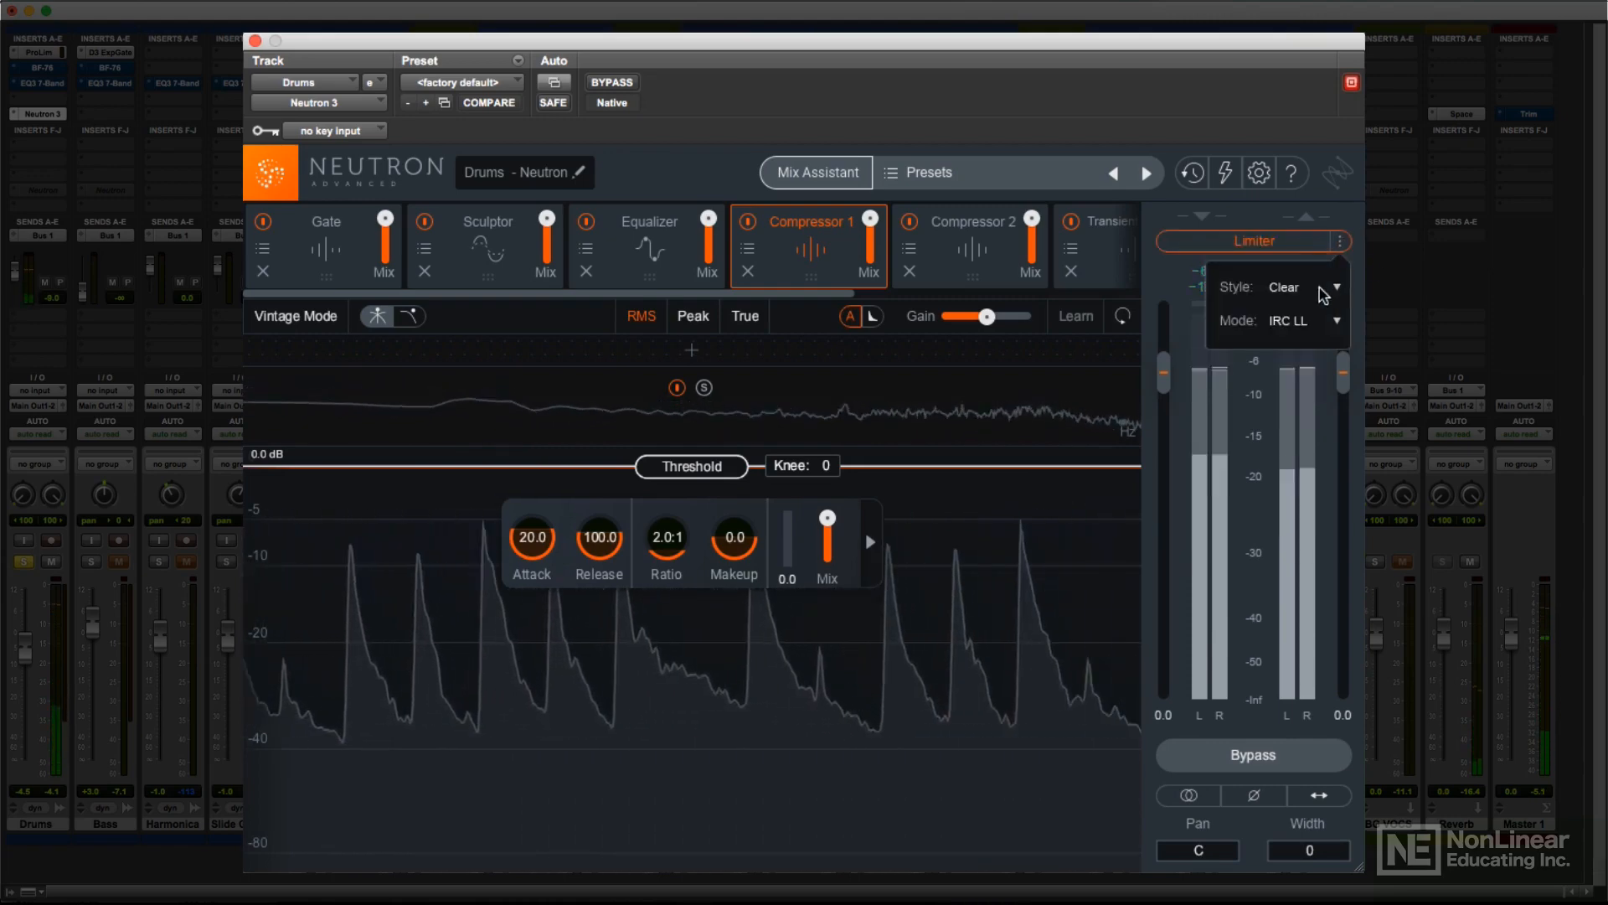
left_click(1334, 321)
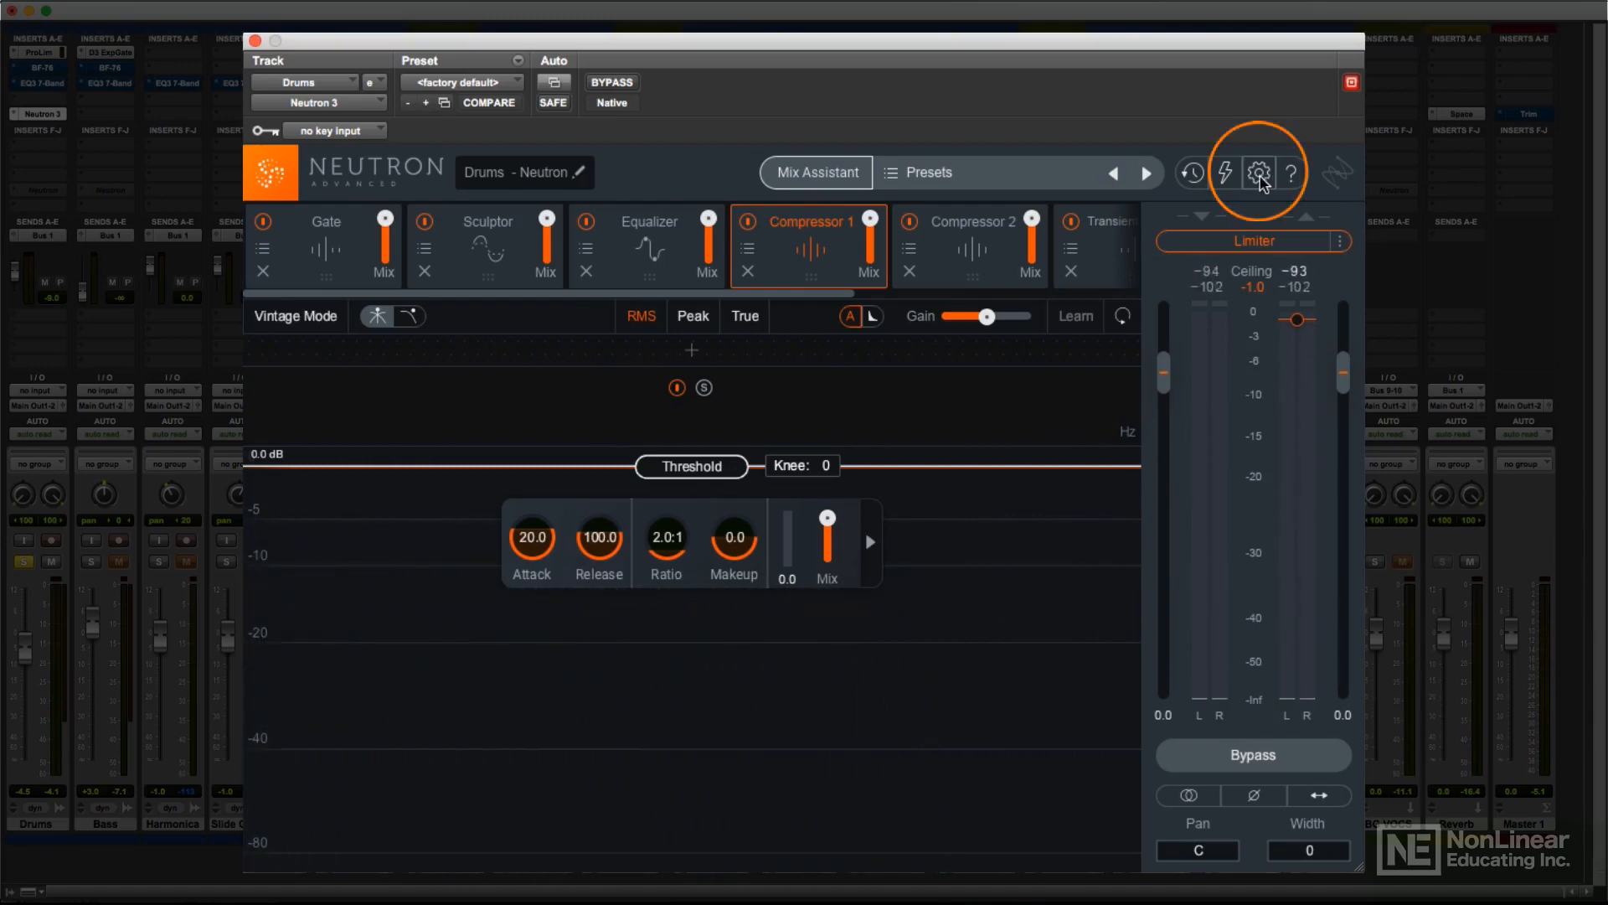
Step: In the General options, turn on True Bypass and Enable Tooltips
left_click(1260, 171)
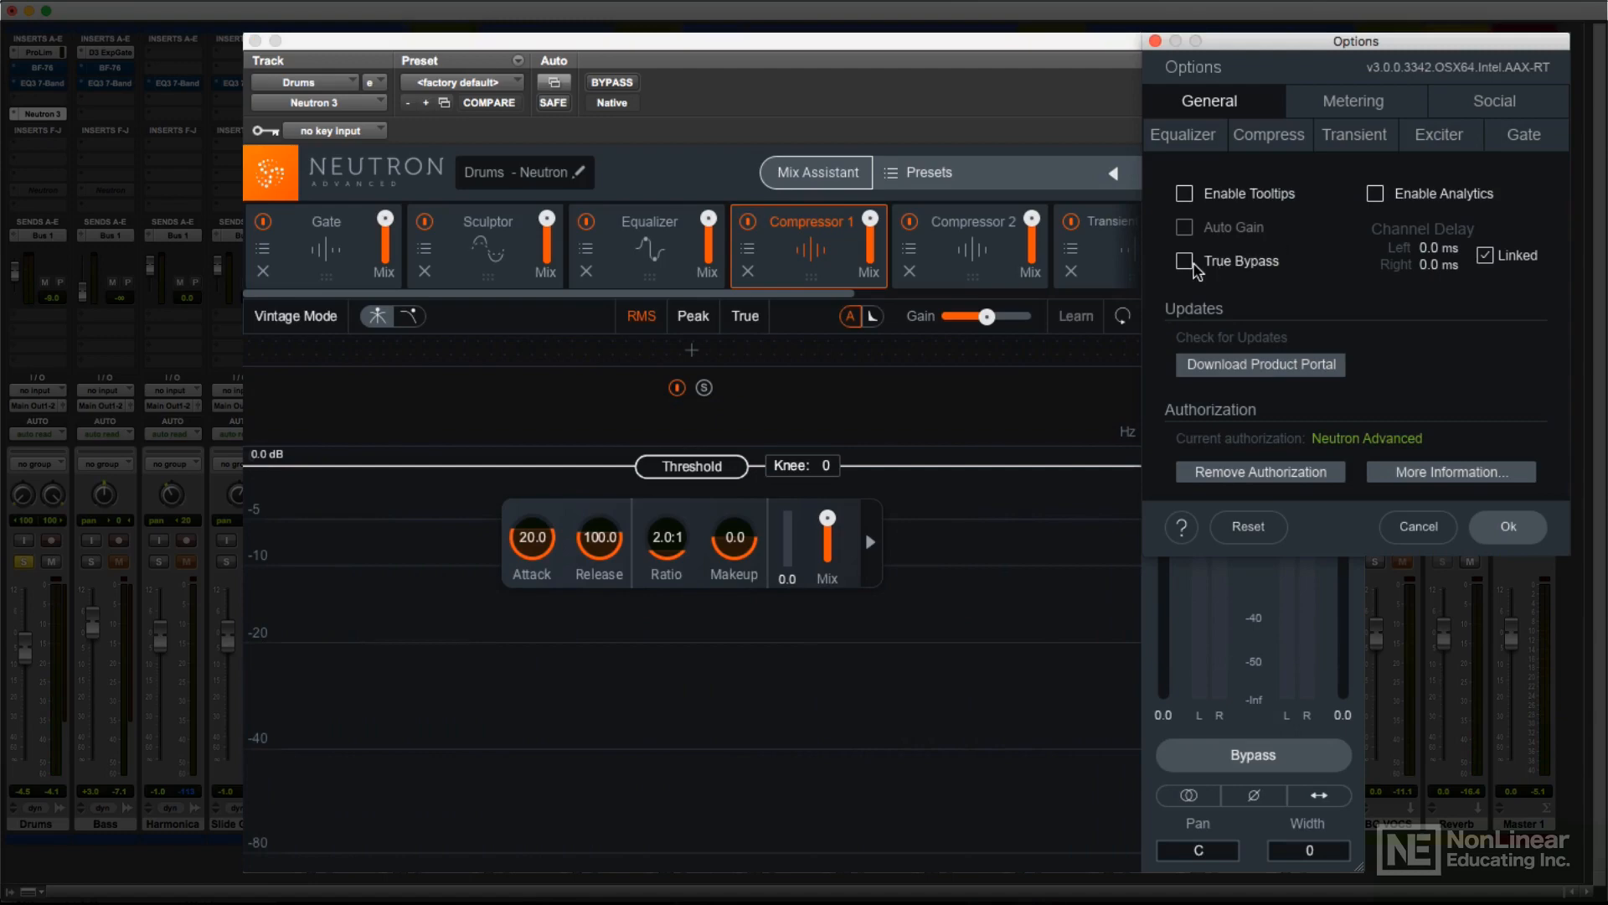
left_click(1185, 261)
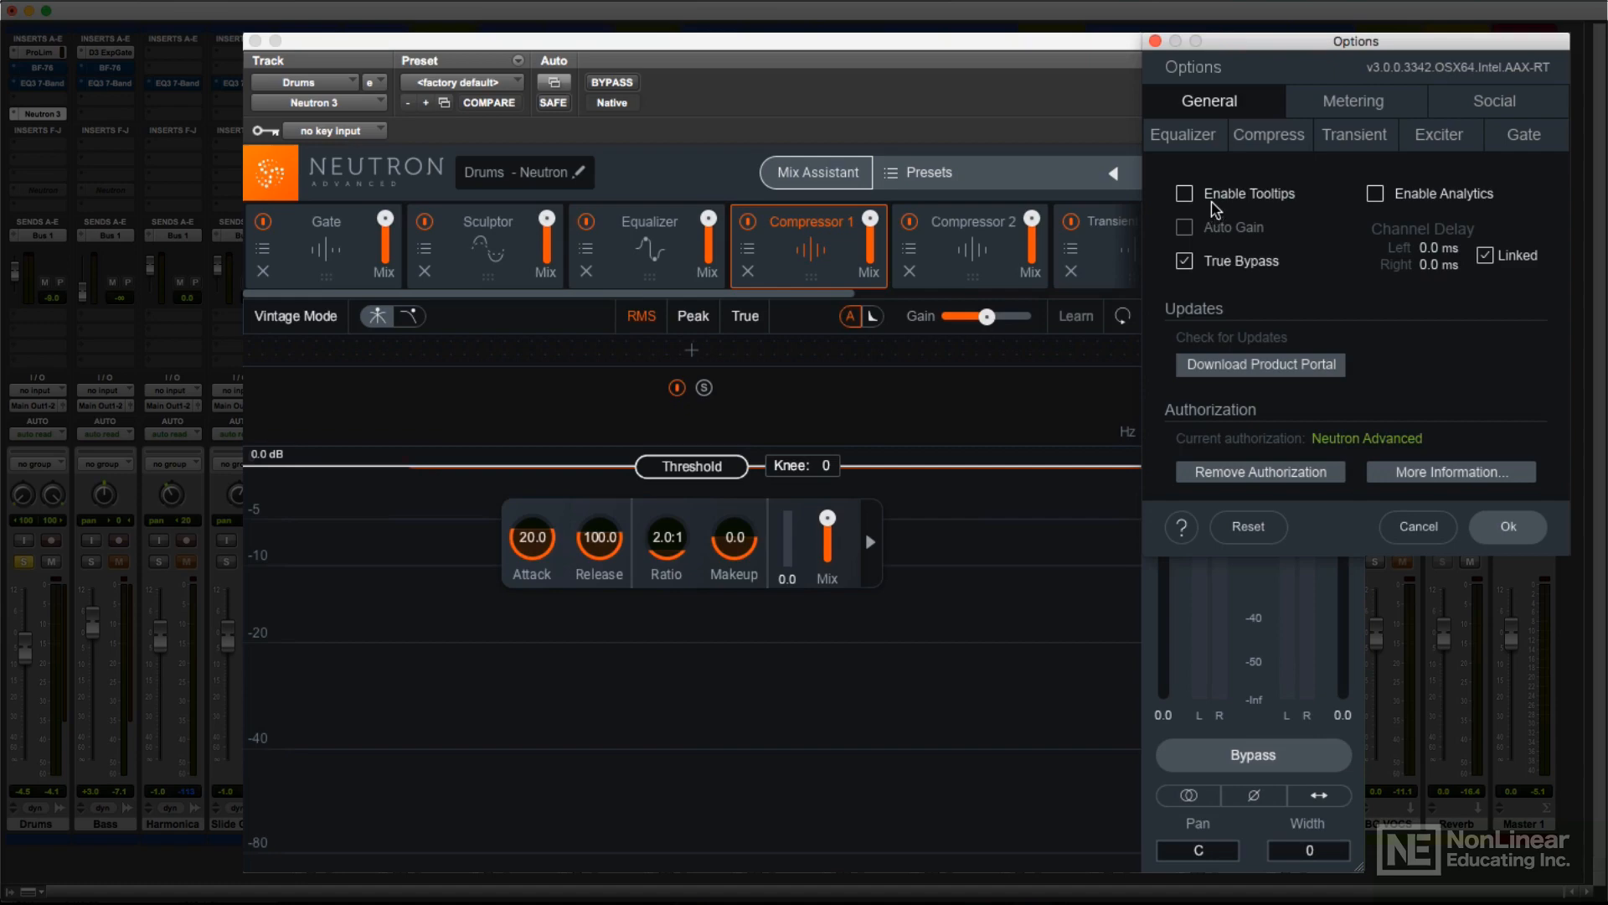
left_click(1185, 192)
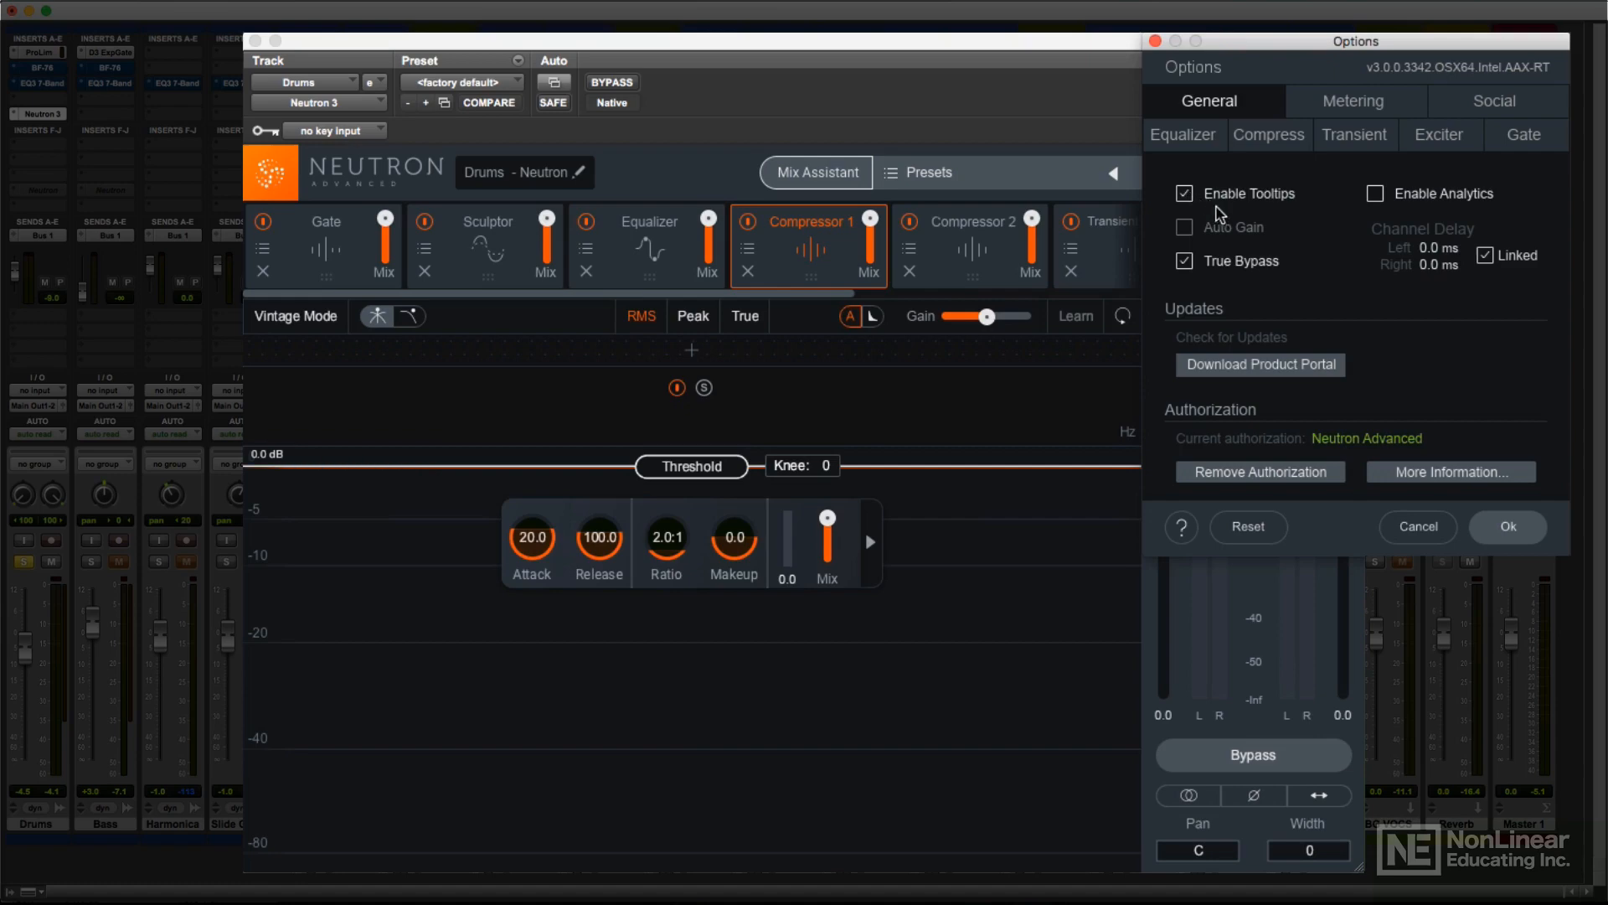
Step: In Metering options, try spectrum Average Time at 10 secs and return it to 1 sec
left_click(1354, 101)
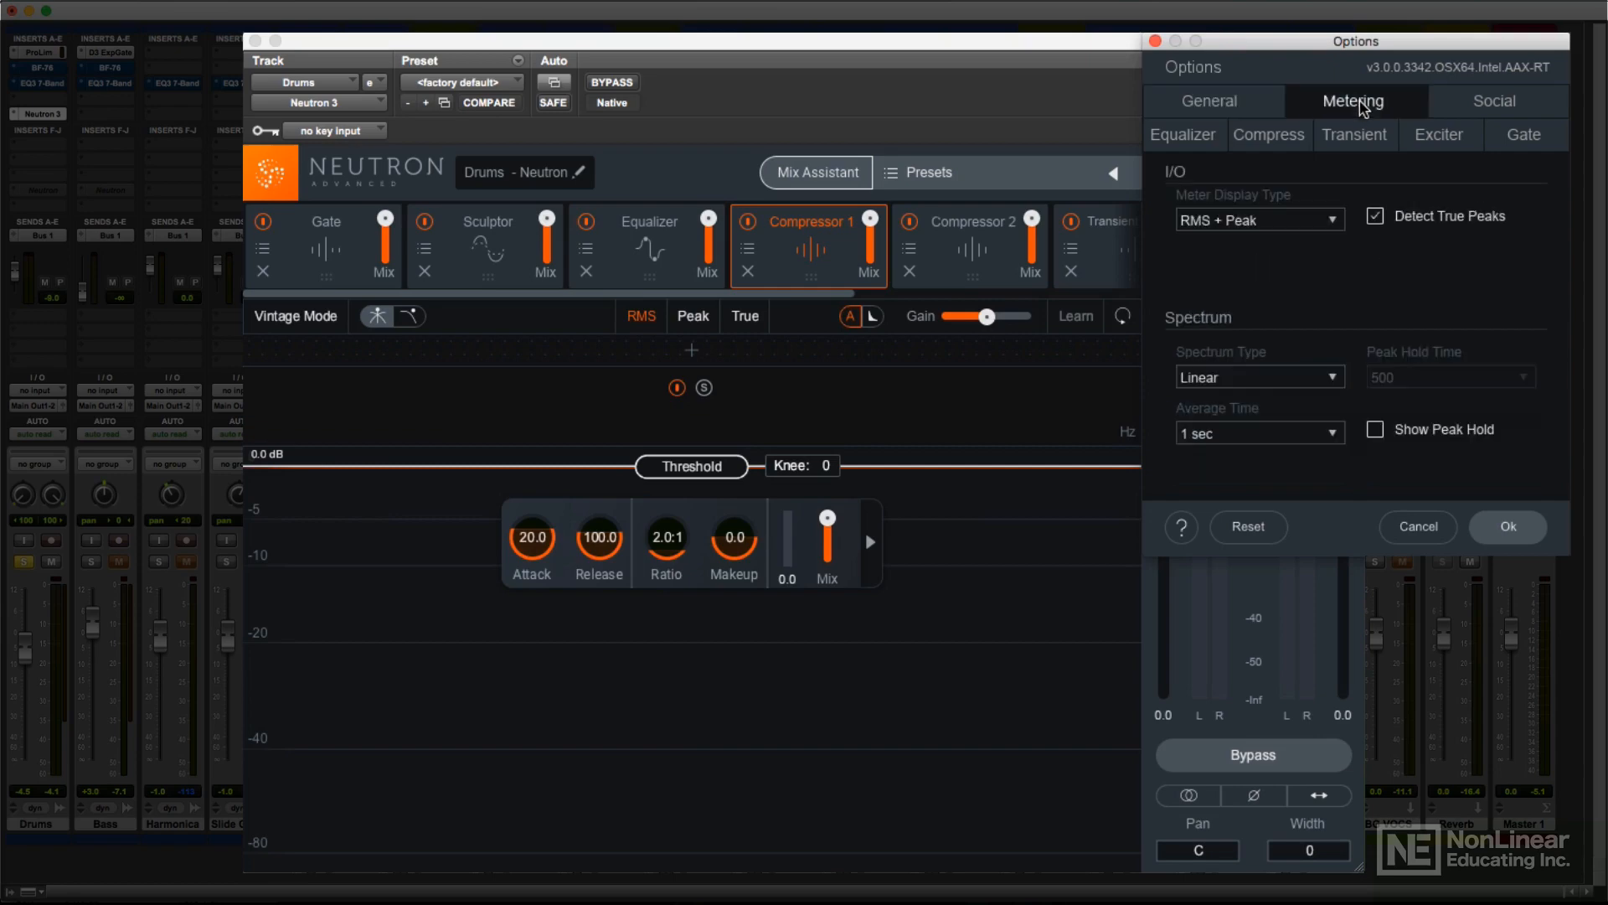
mouse_move(1340, 226)
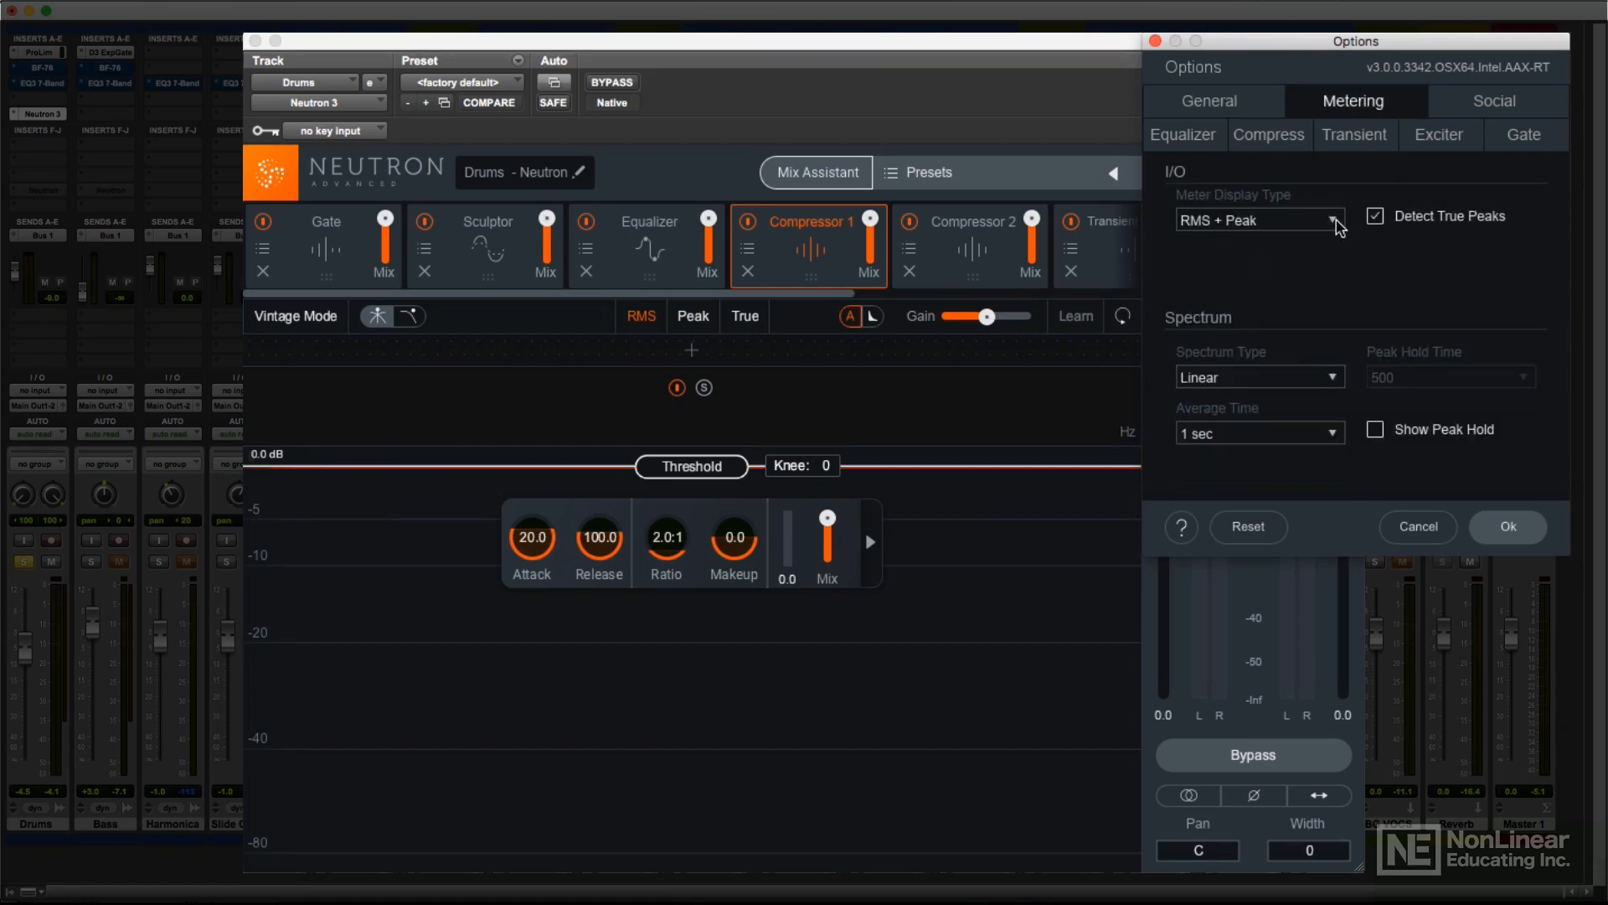
left_click(1260, 219)
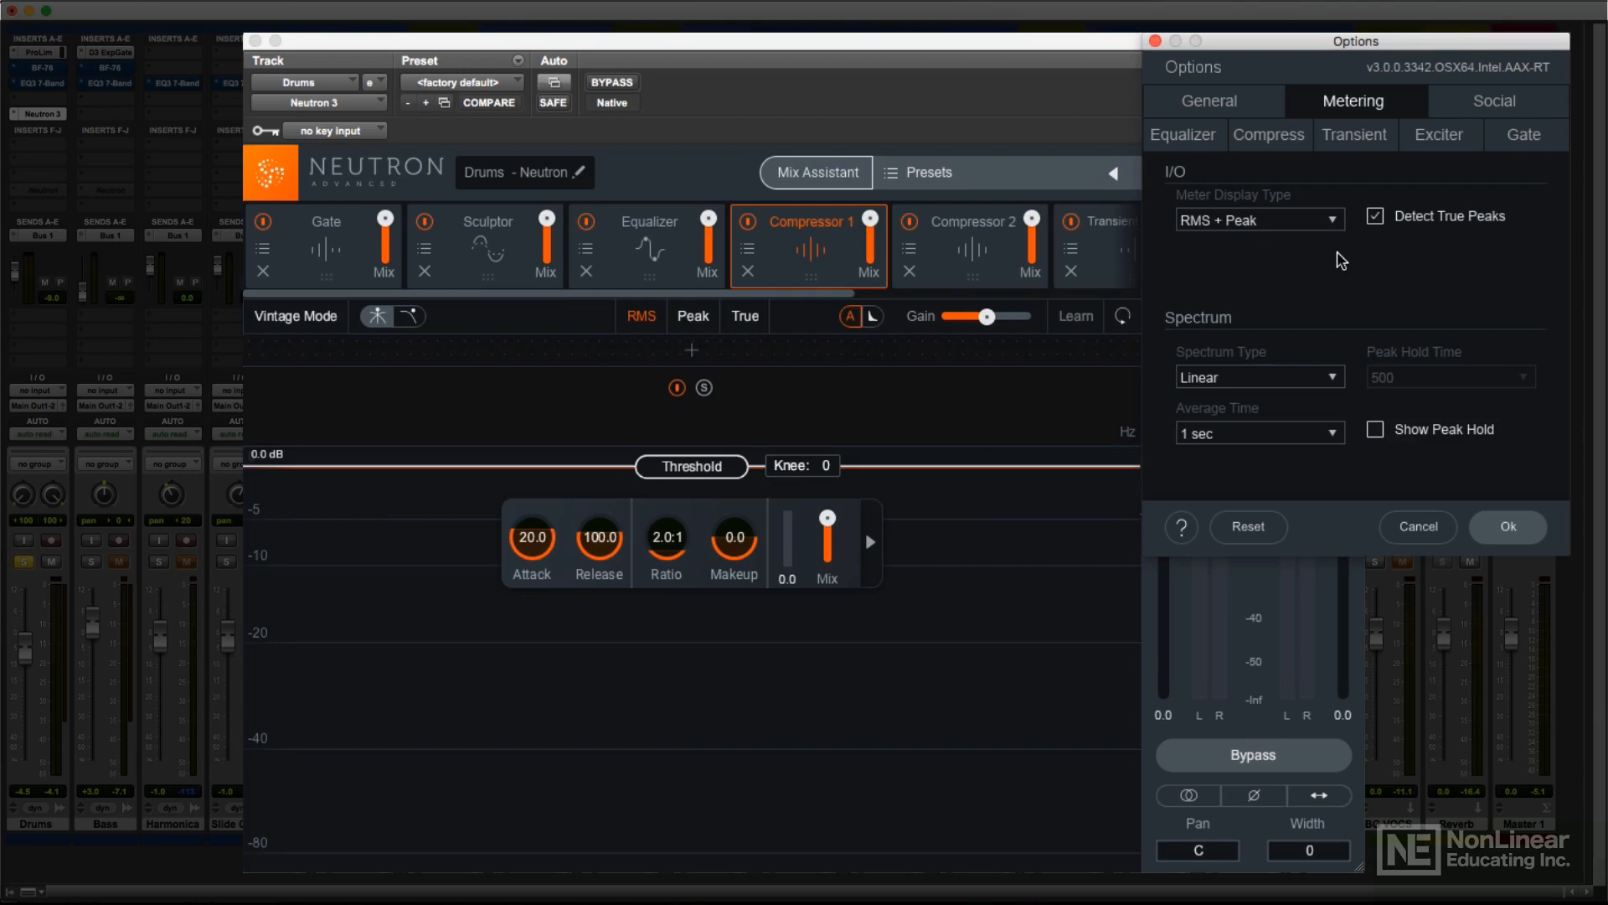
left_click(650, 246)
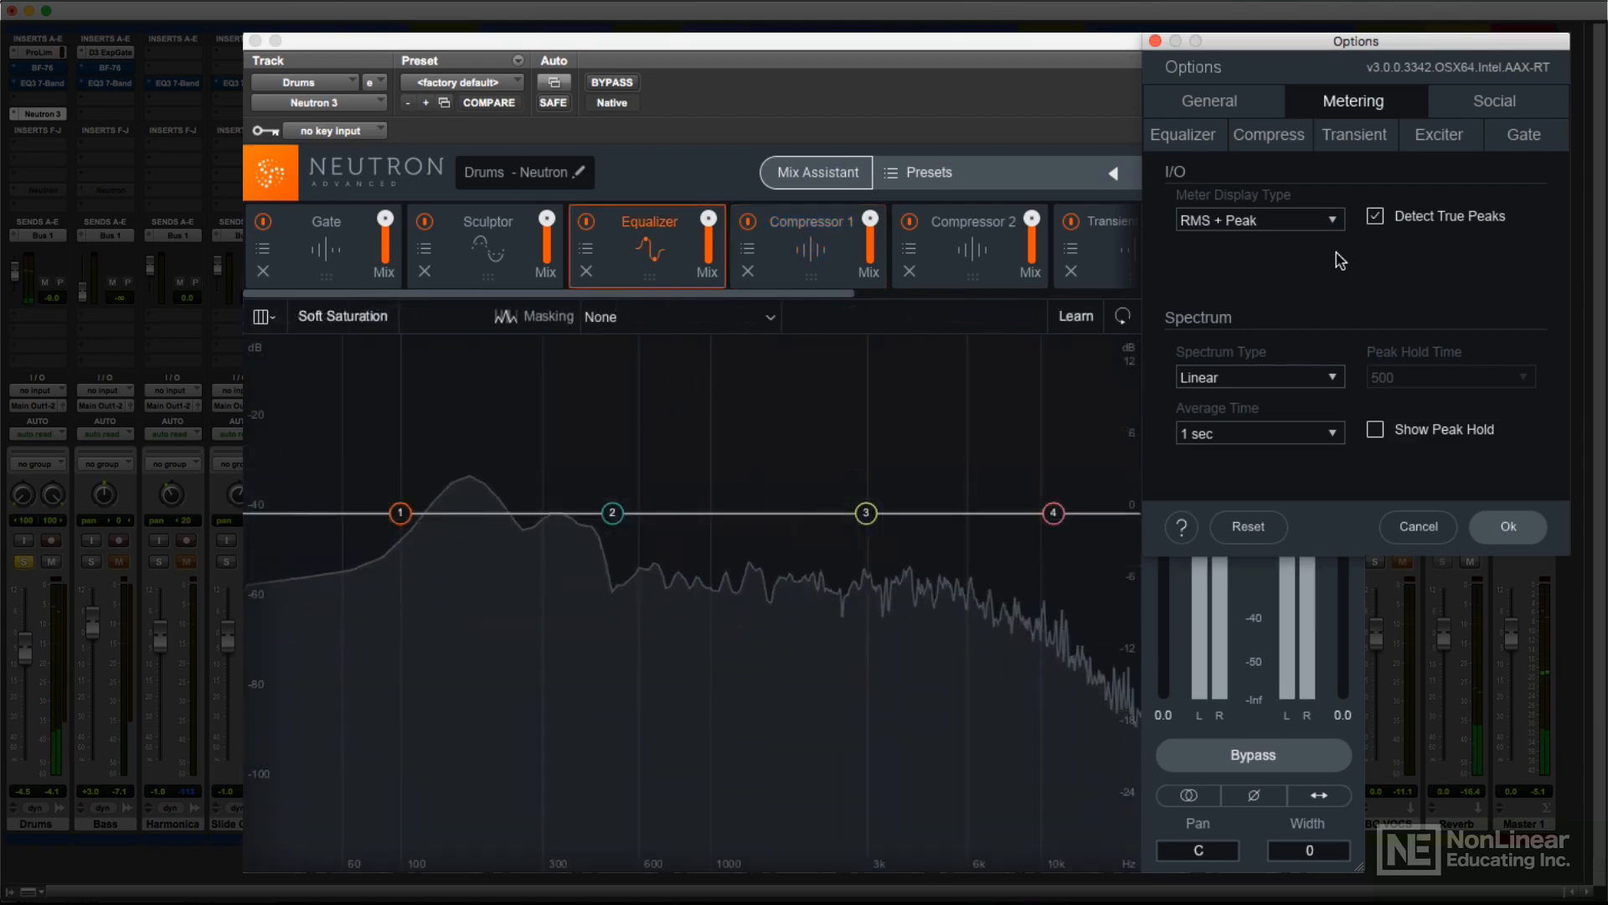
left_click(1260, 432)
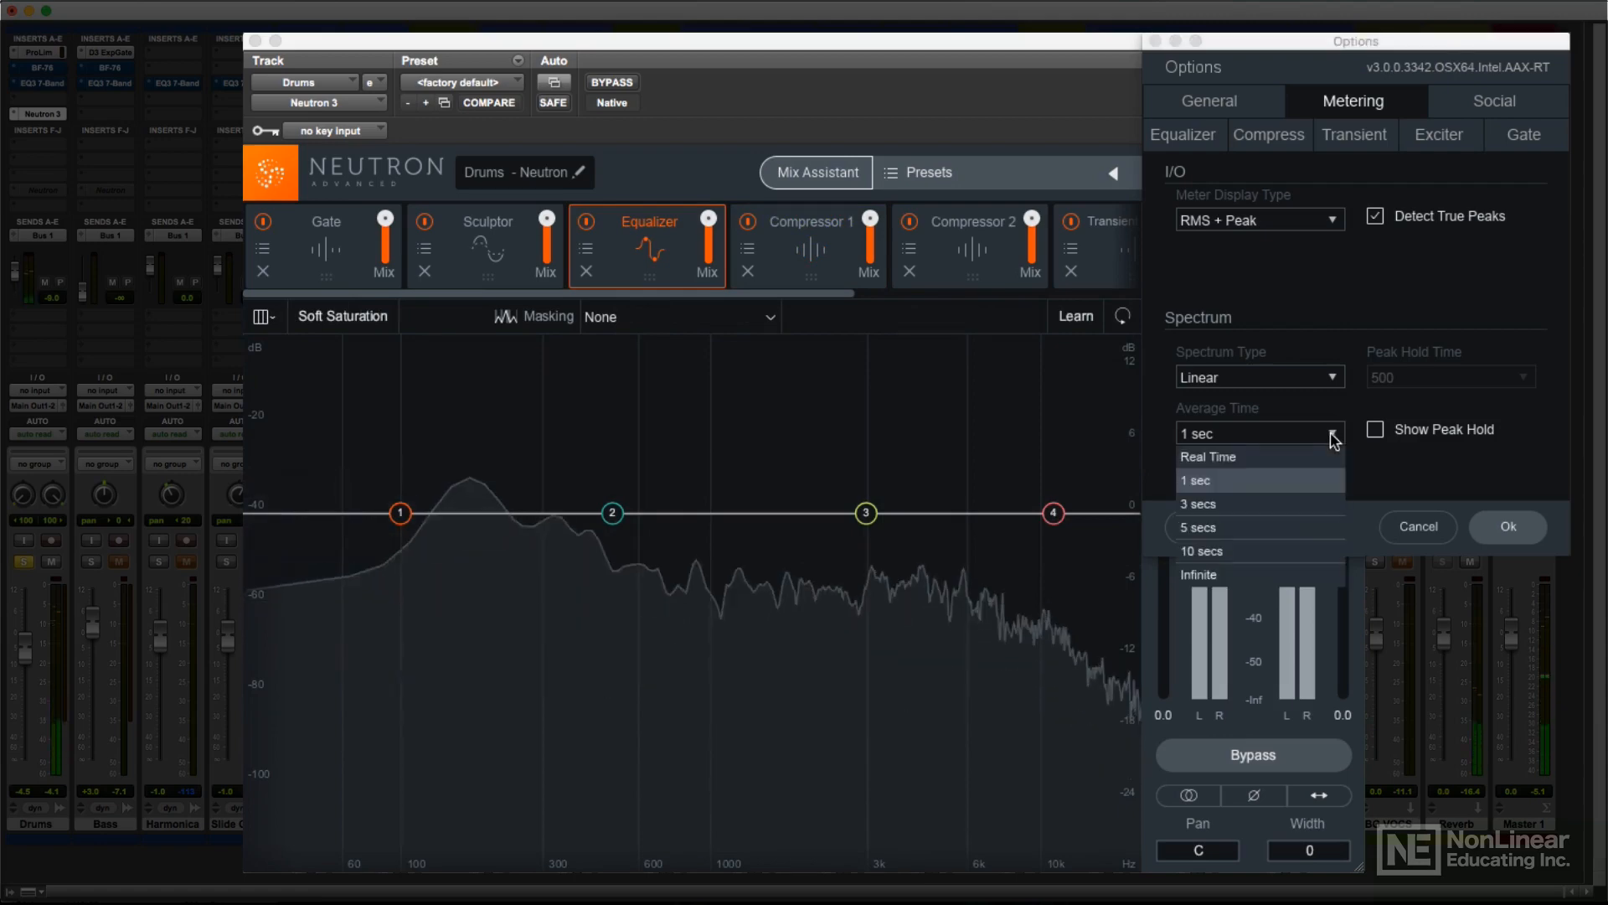
left_click(1203, 551)
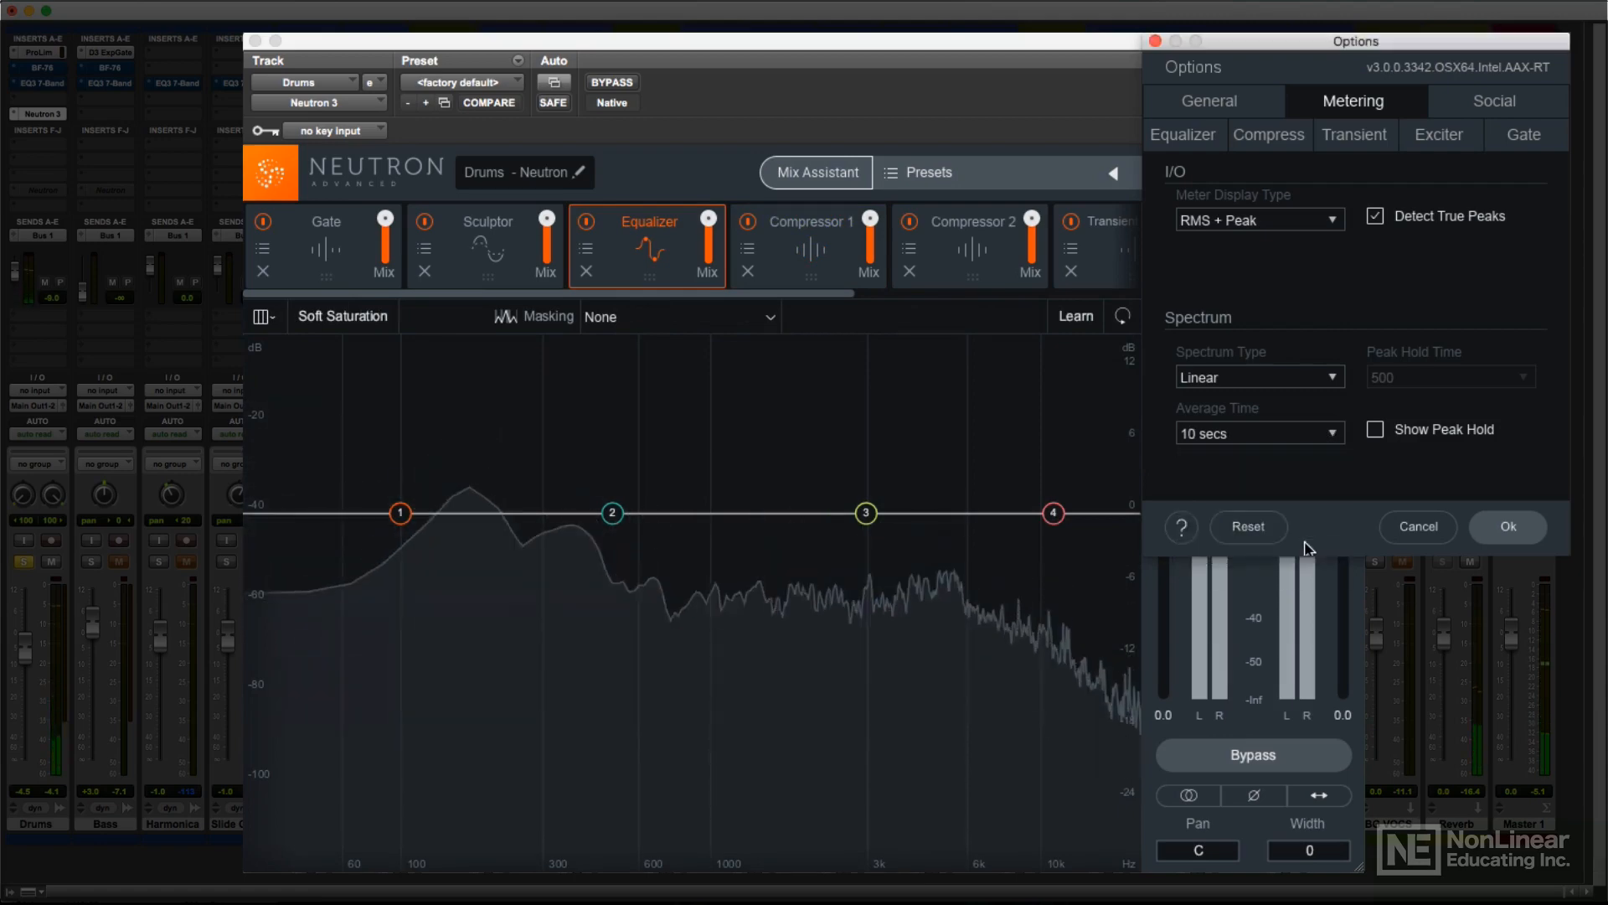
left_click(1260, 432)
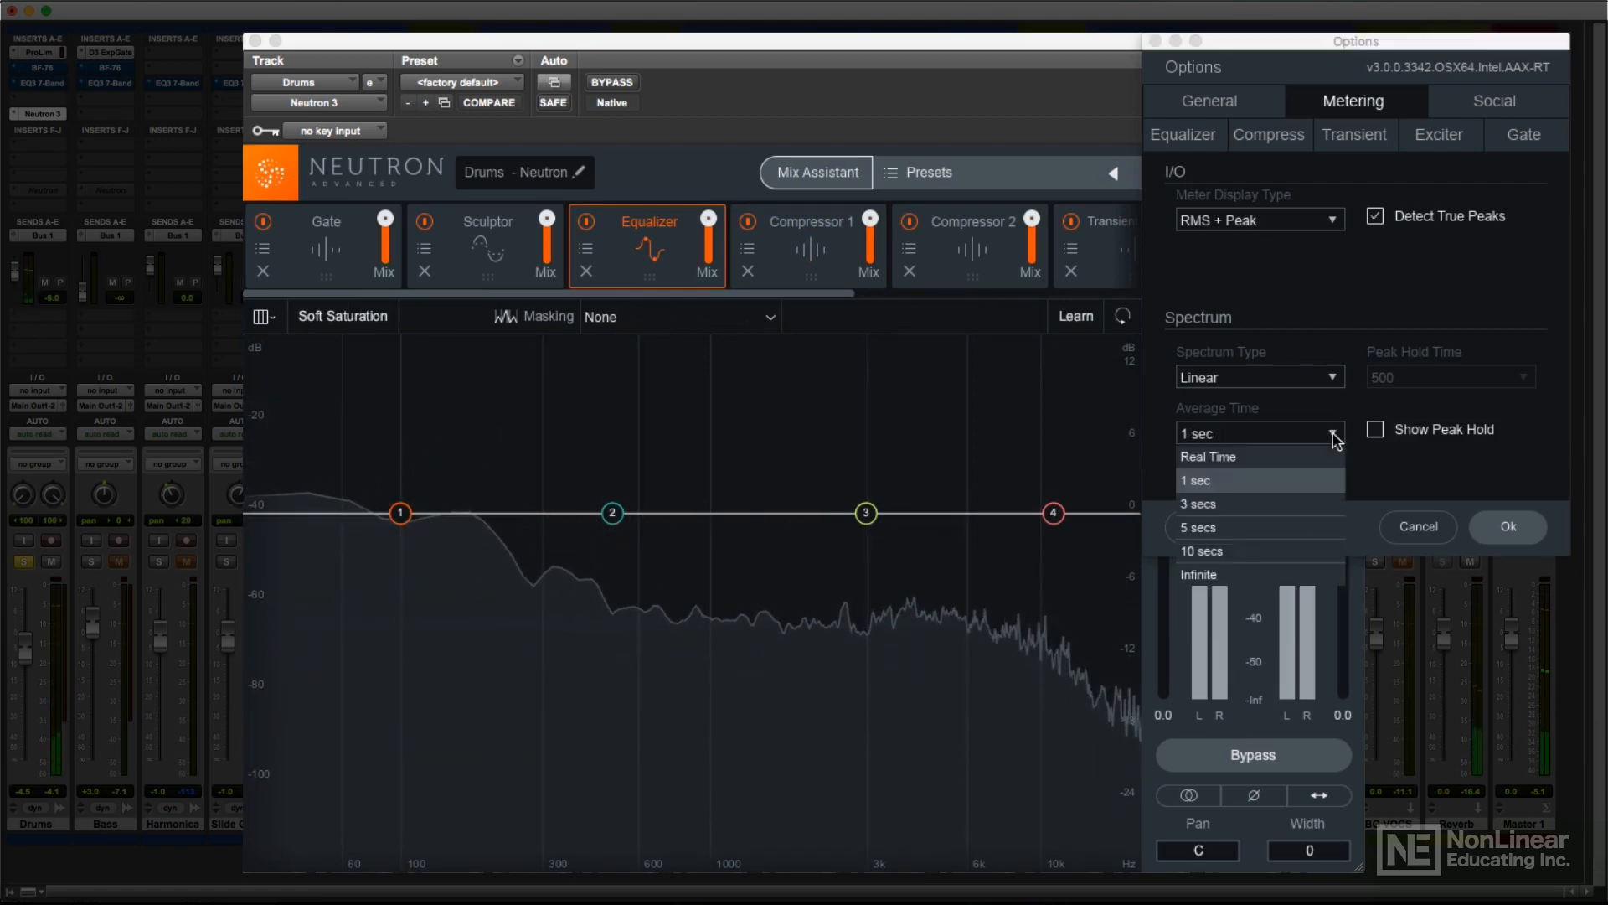
left_click(1194, 479)
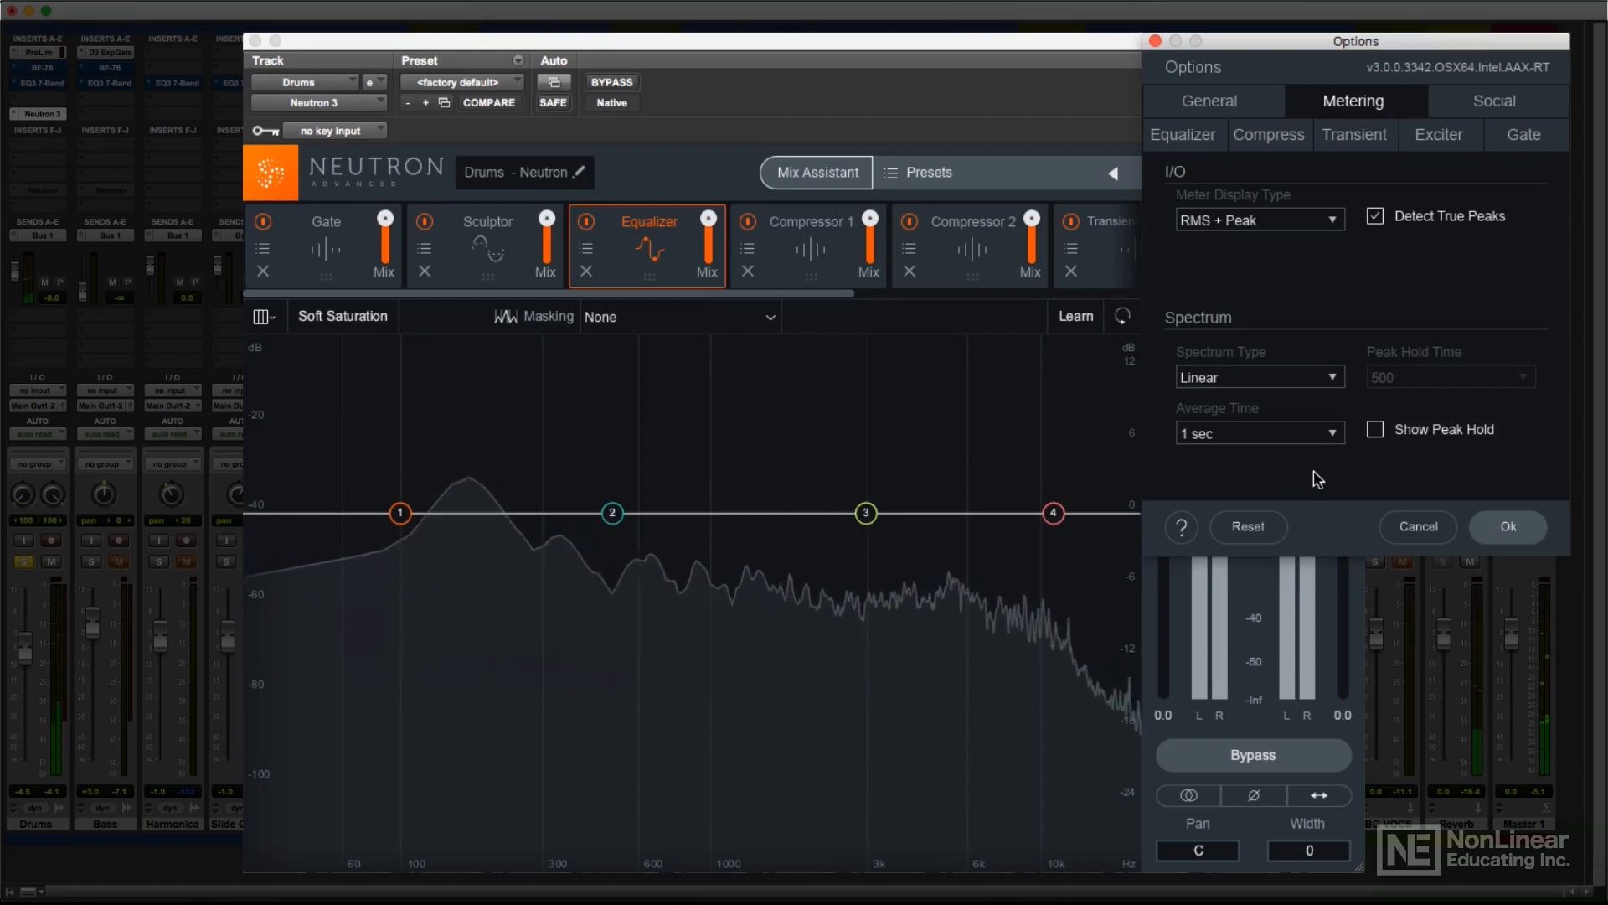
Step: Try Spectrum Type 1/3 Octave and return it to Linear
left_click(1260, 377)
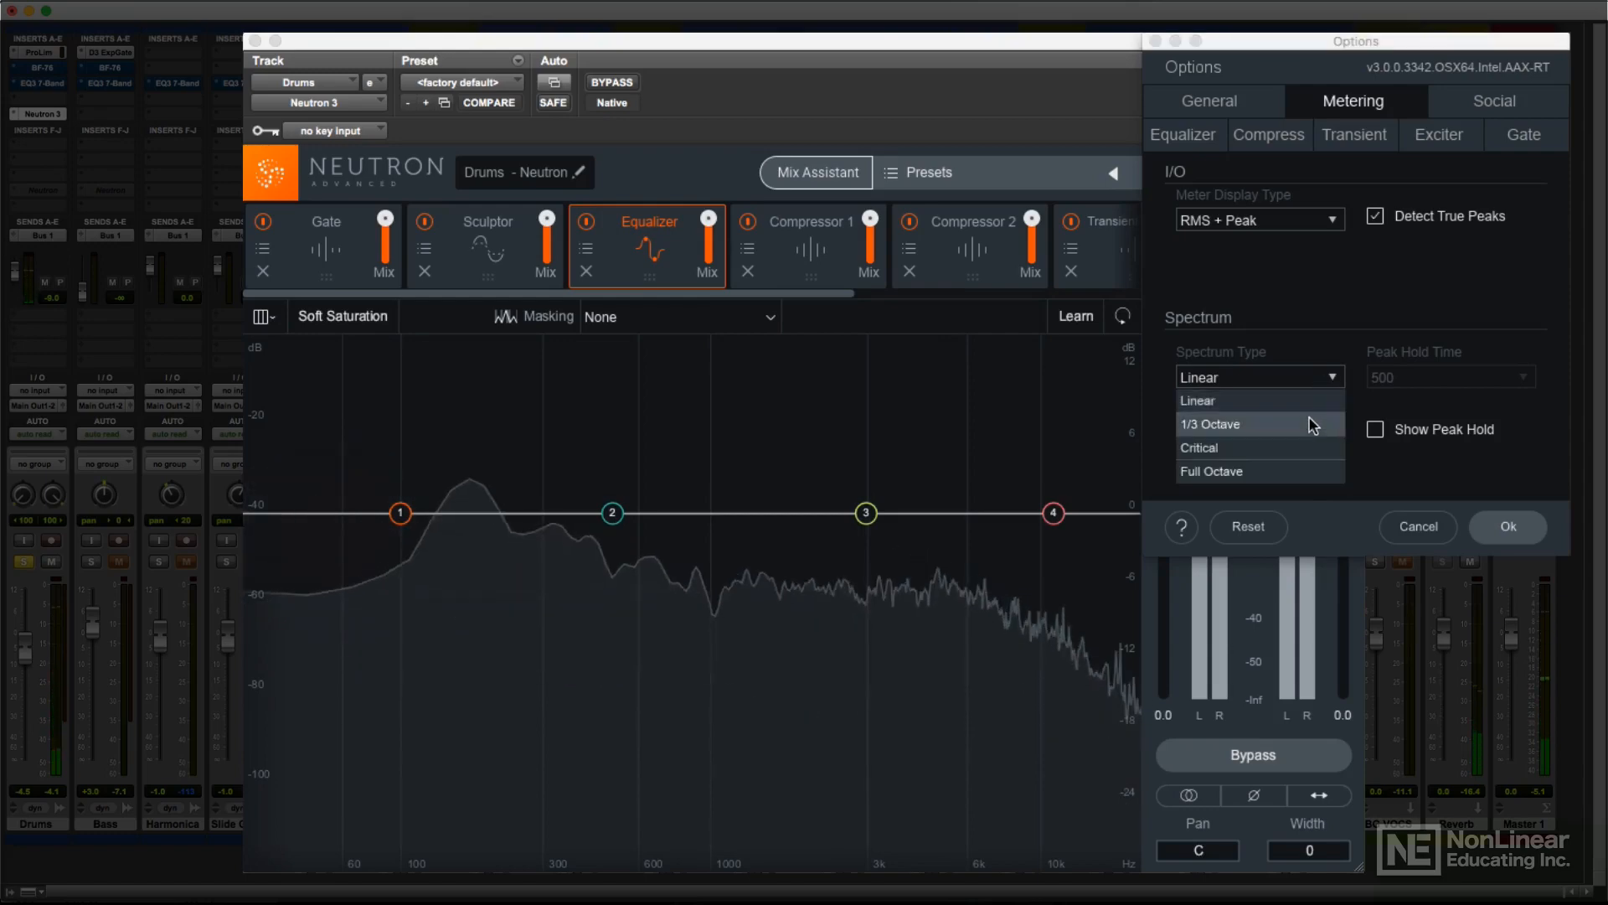
left_click(1210, 424)
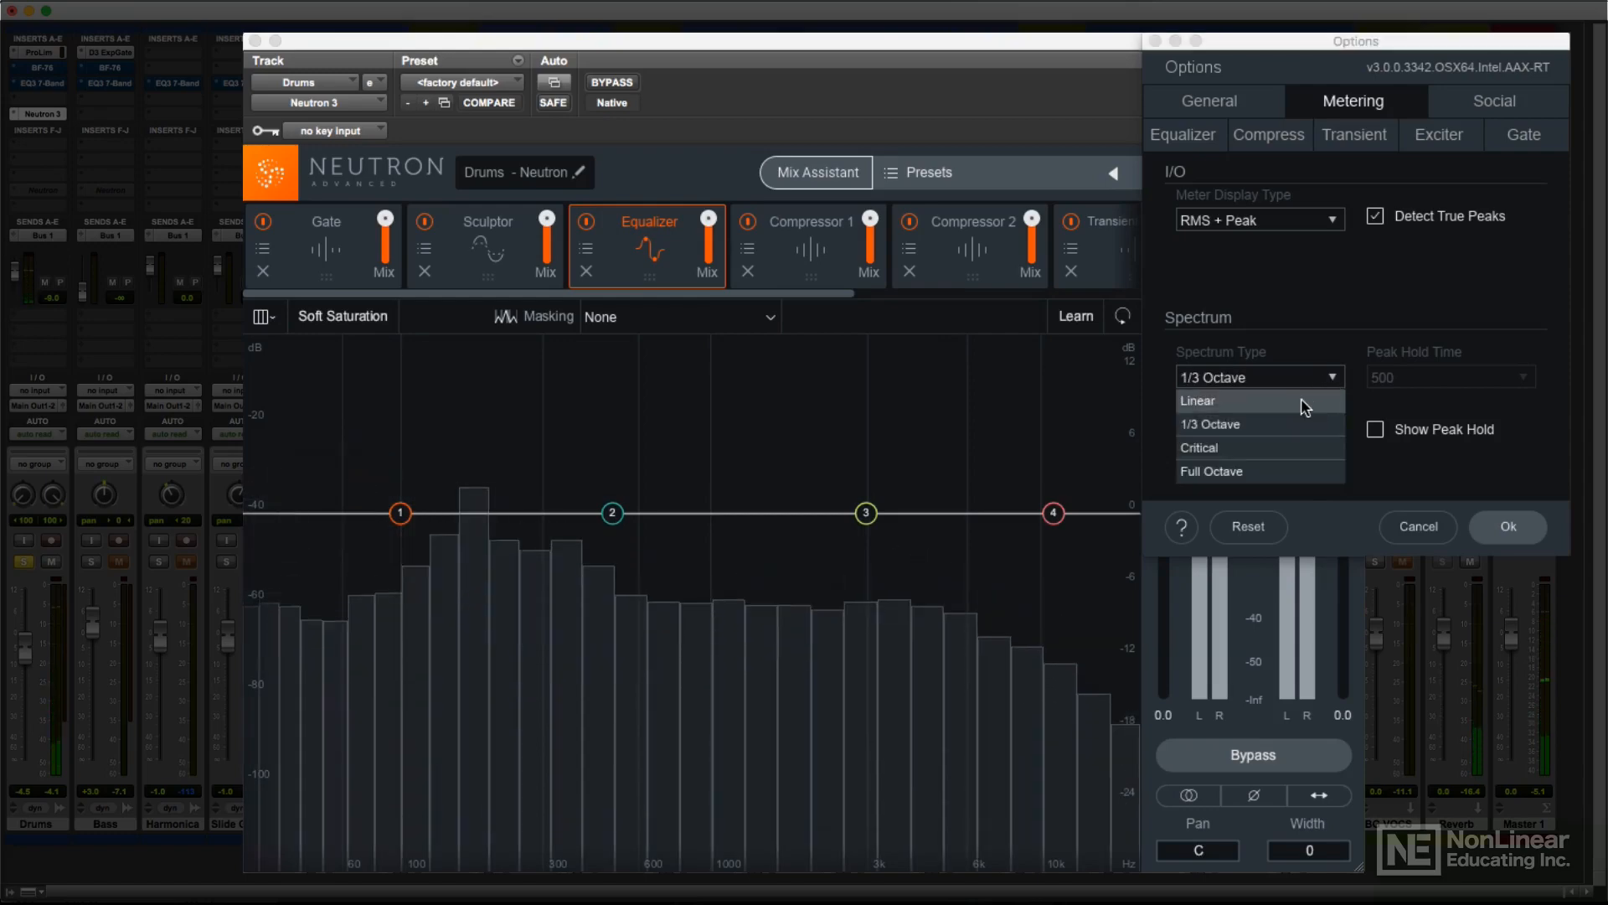
left_click(1196, 401)
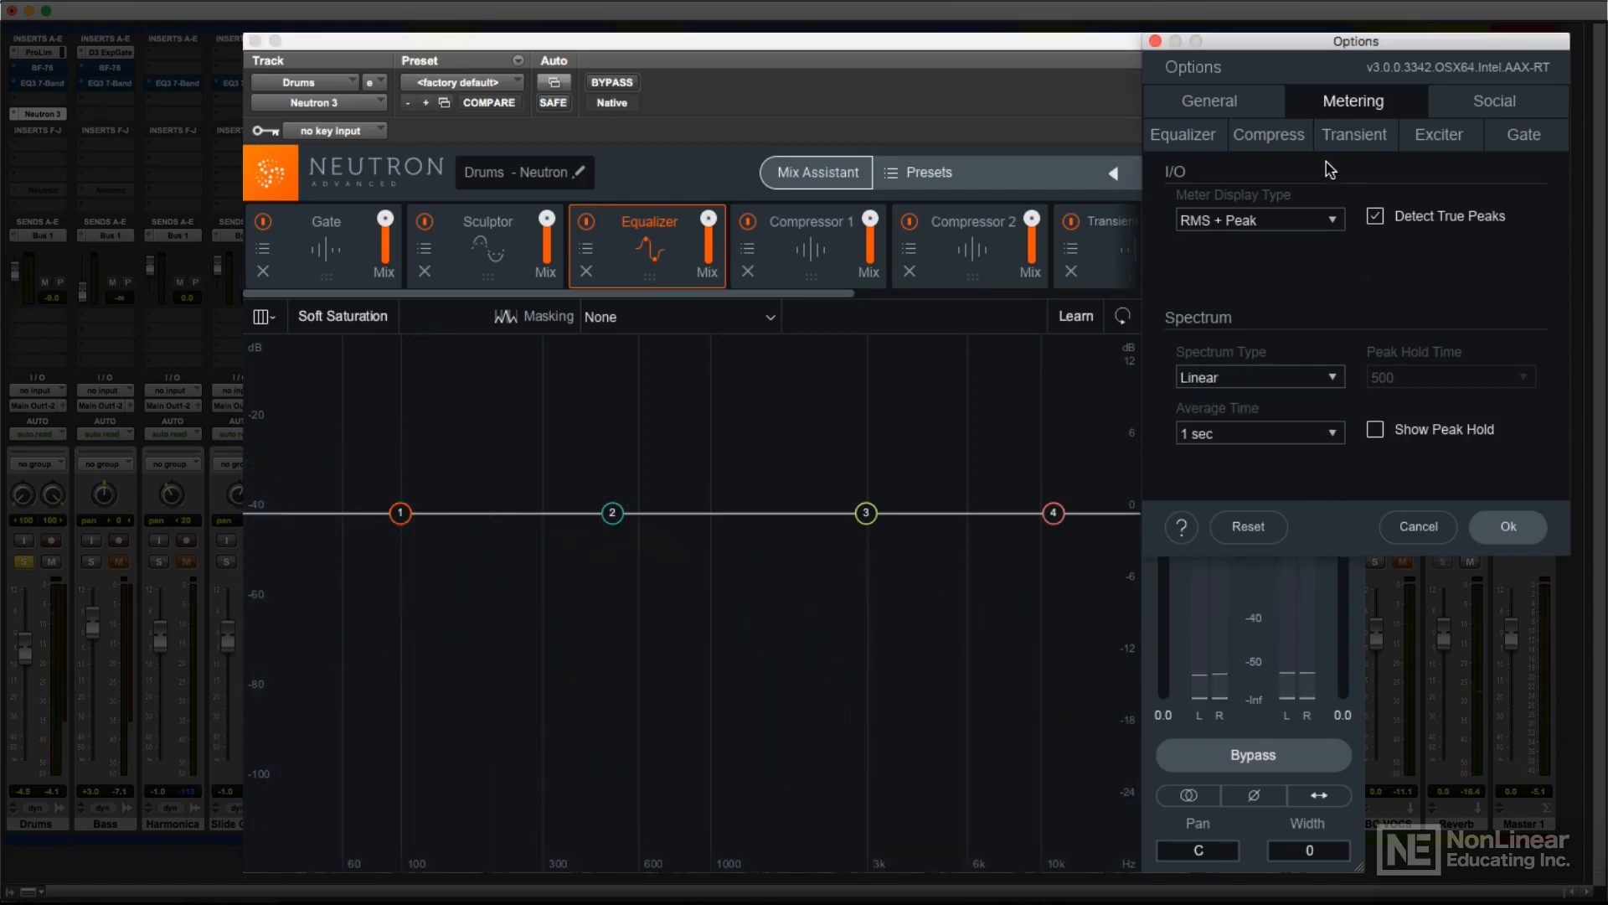
Step: Browse the Compress, Transient, Exciter and Equalizer option pages, return to General and close with Ok
left_click(1269, 134)
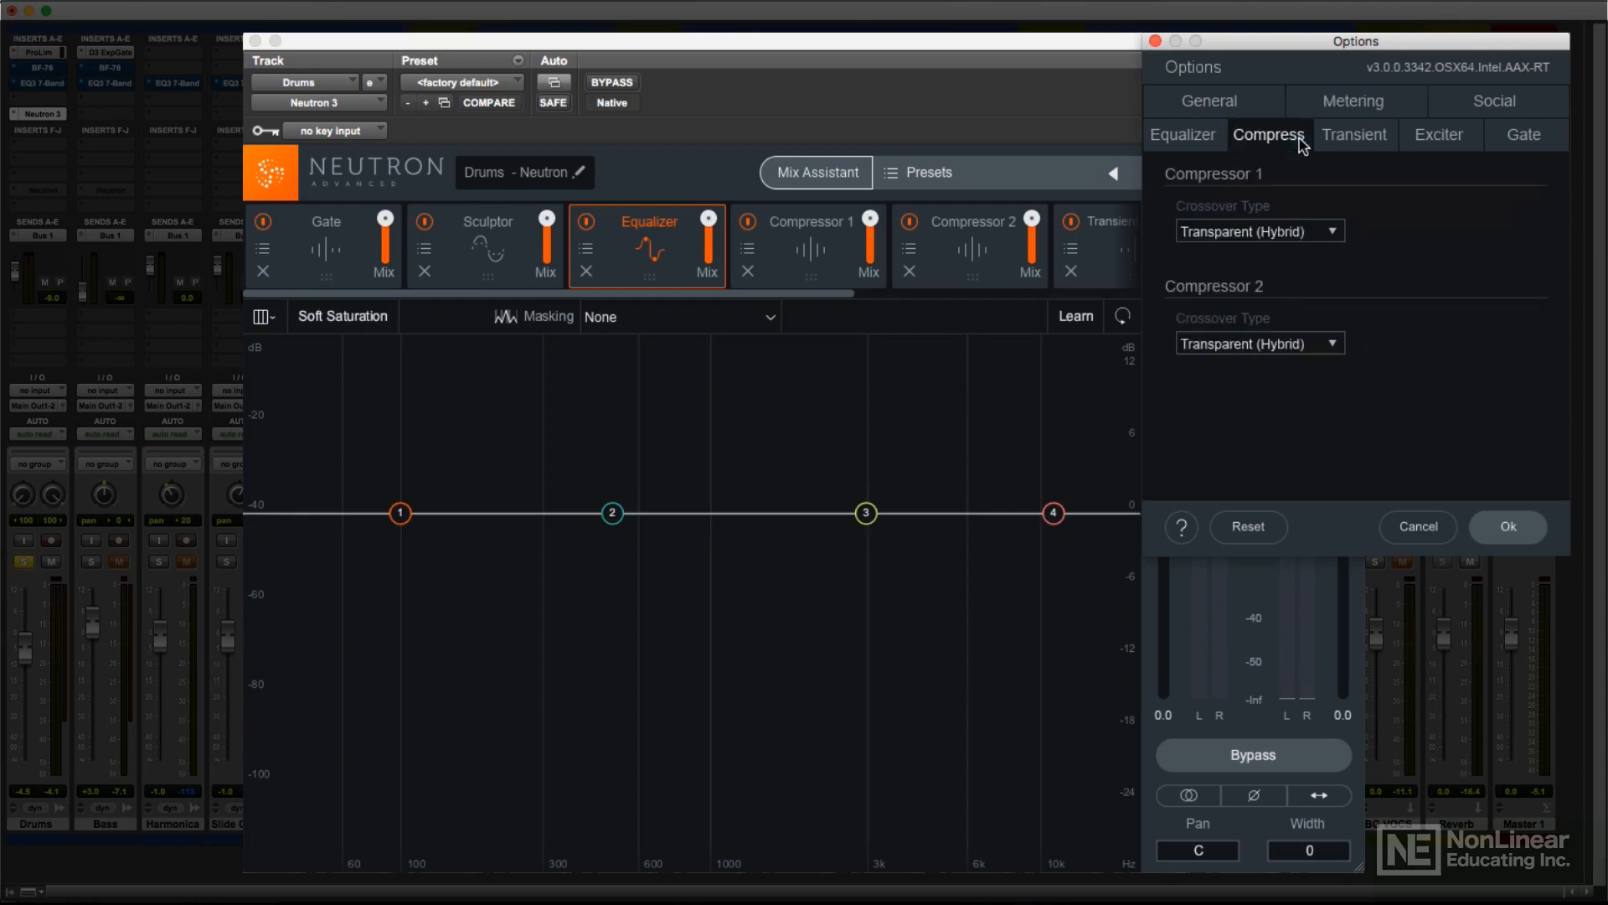
left_click(1353, 134)
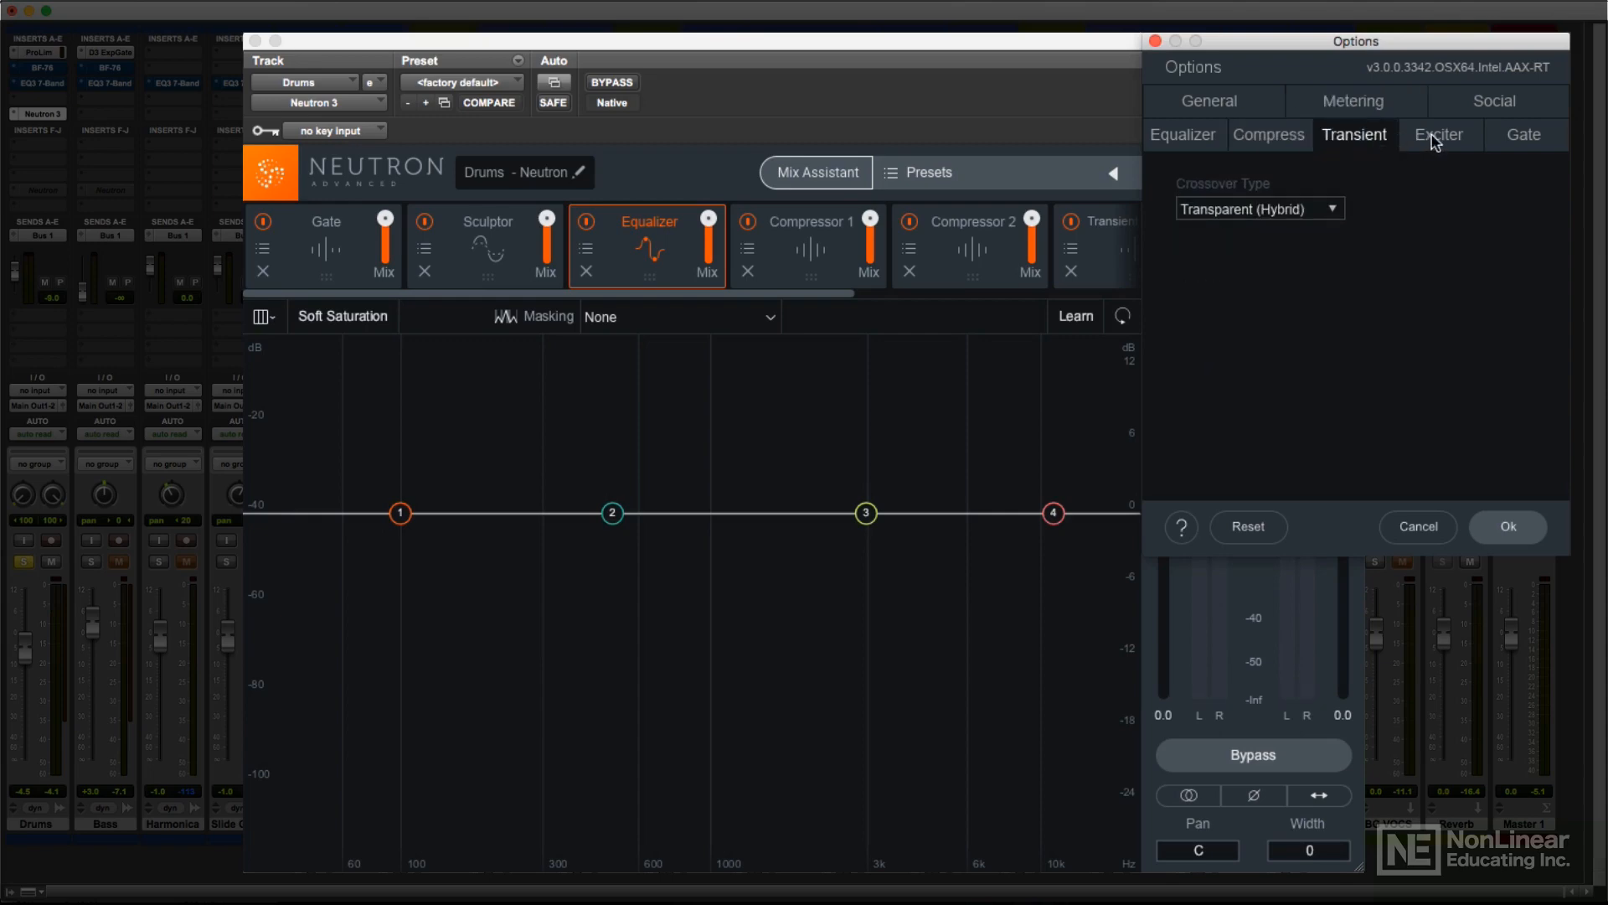
left_click(1438, 134)
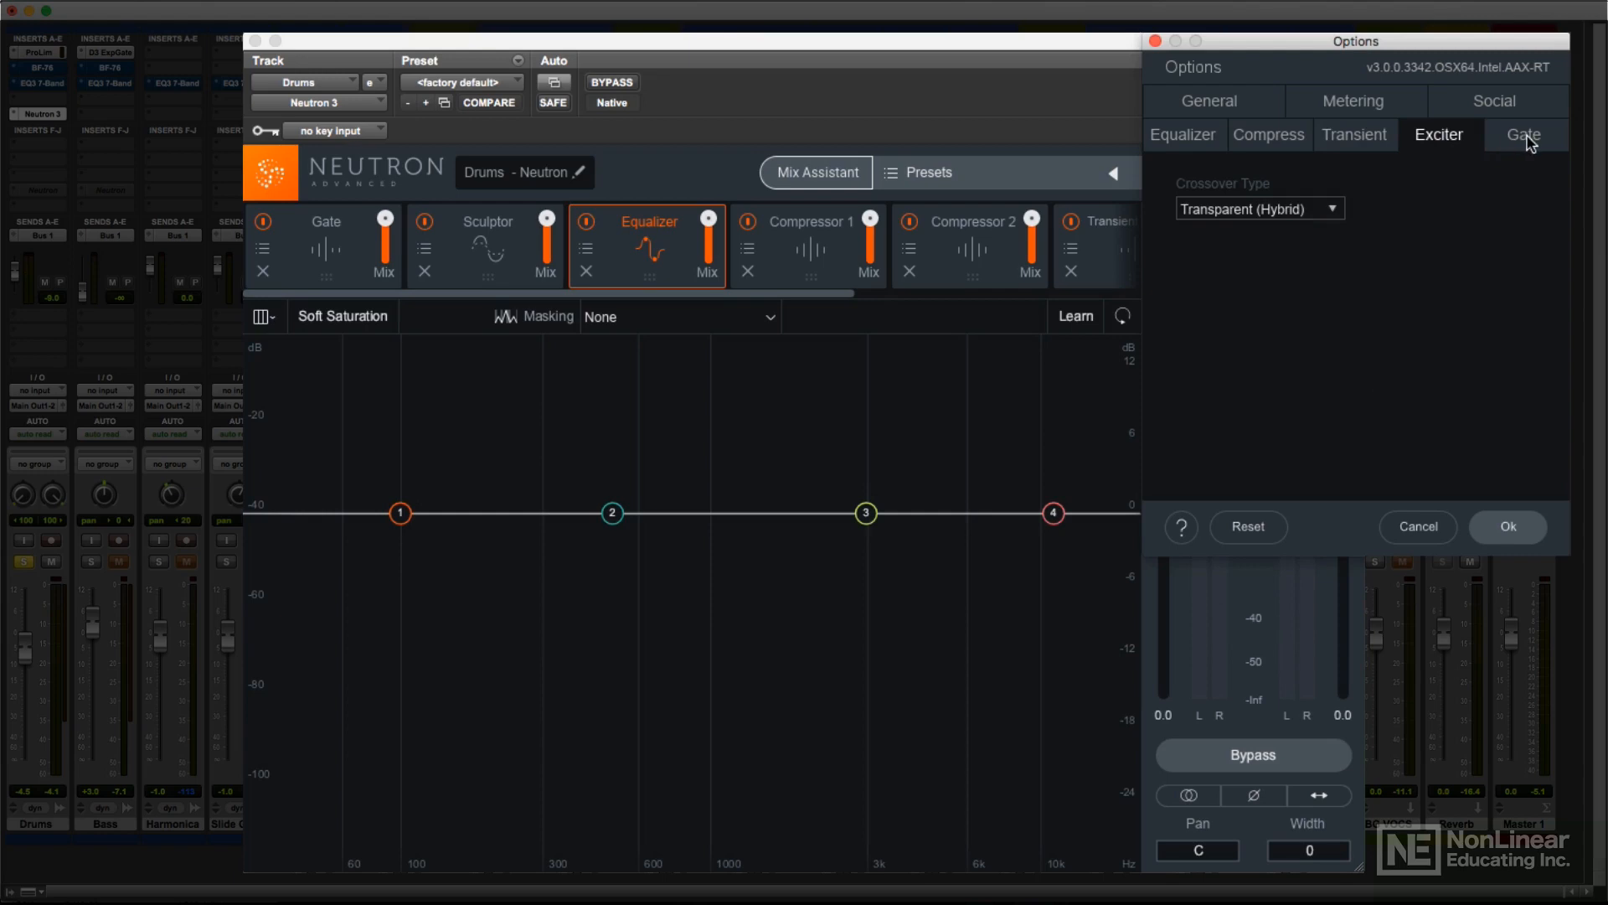
left_click(1182, 134)
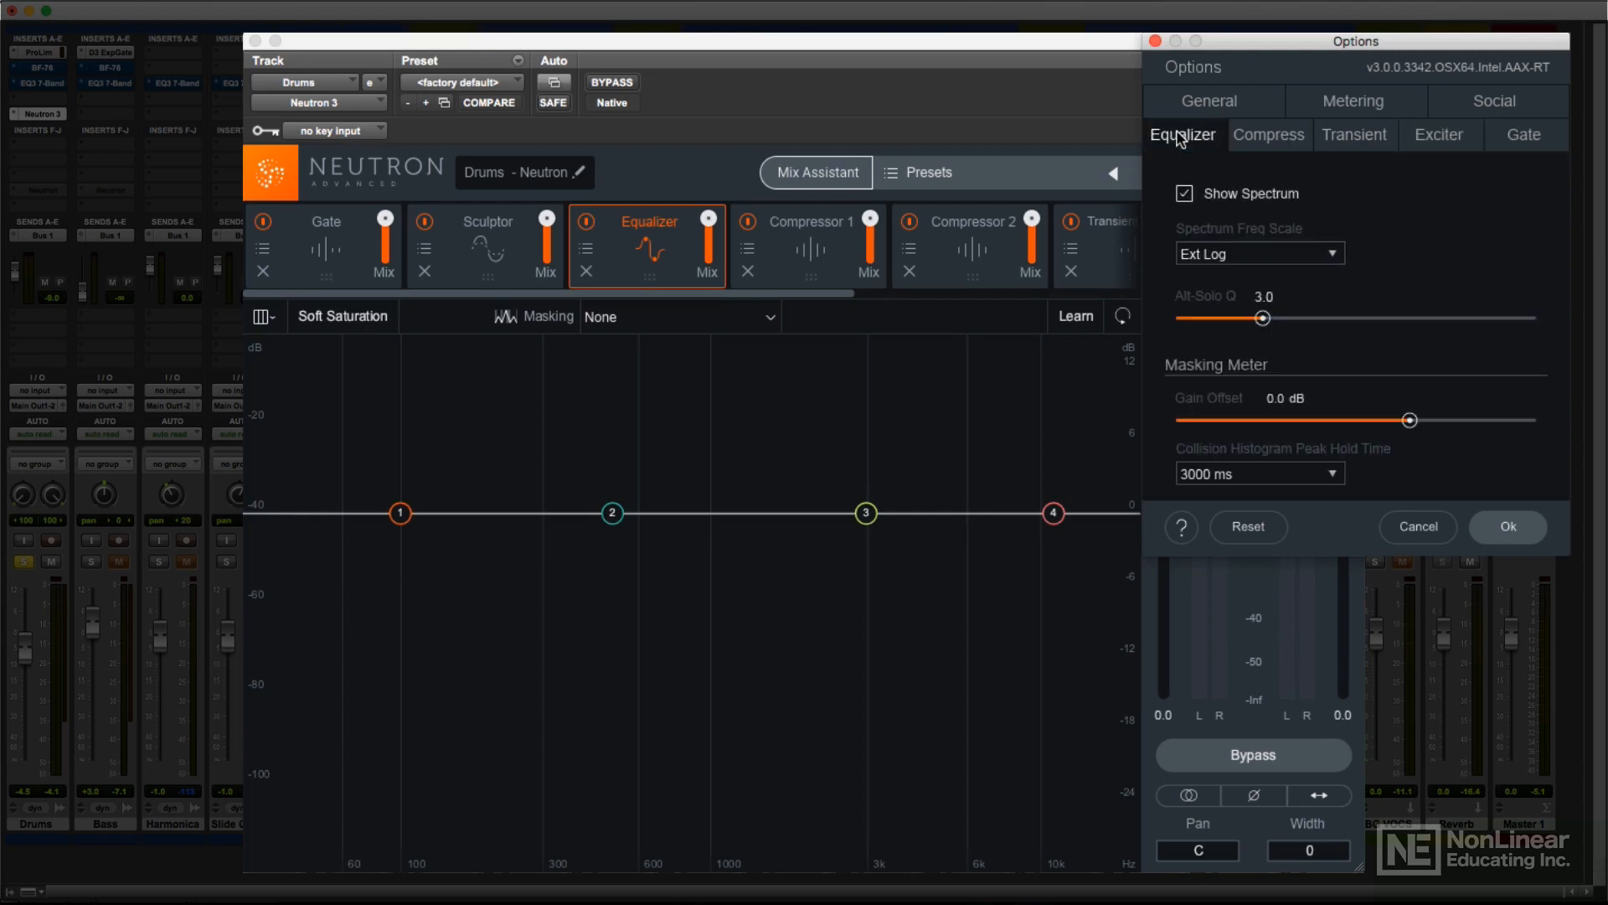
left_click(1210, 100)
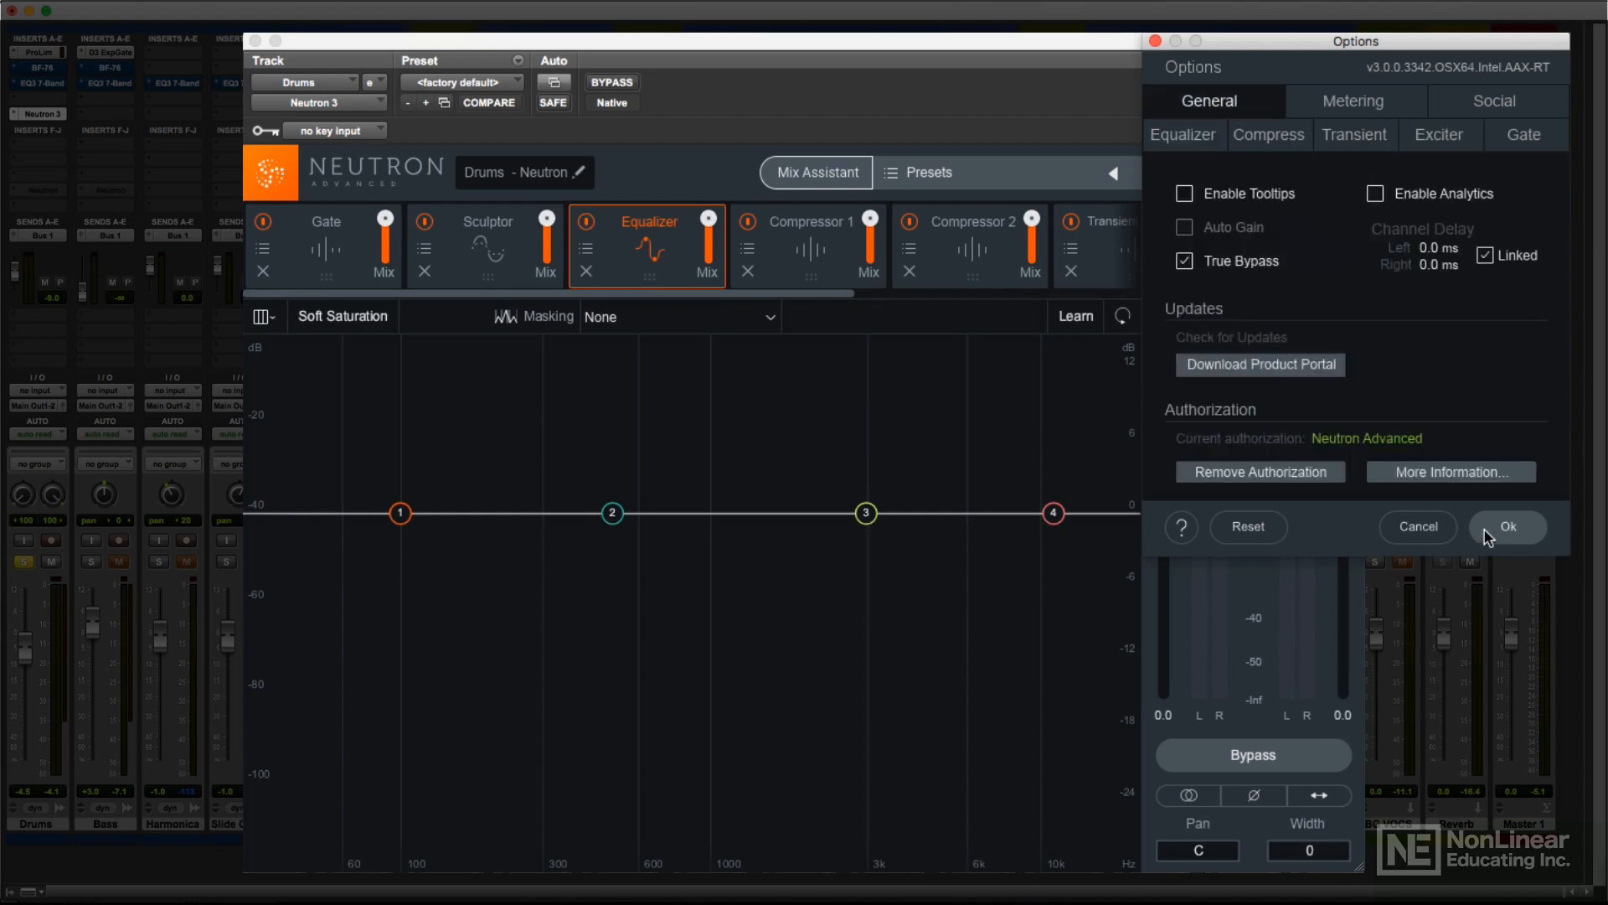
left_click(1506, 526)
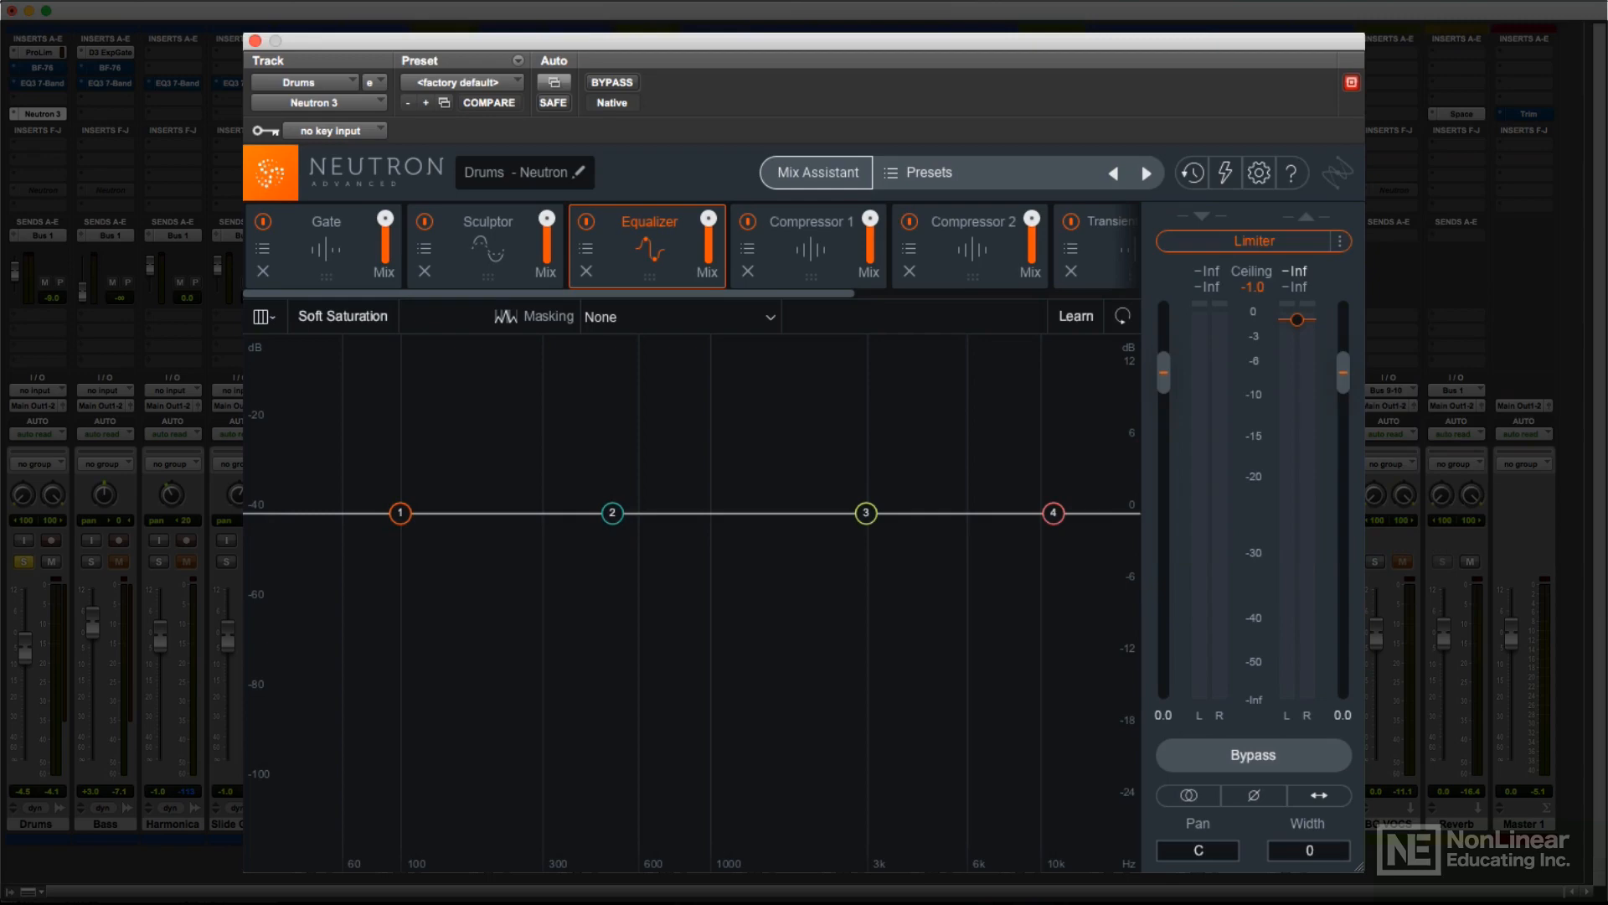